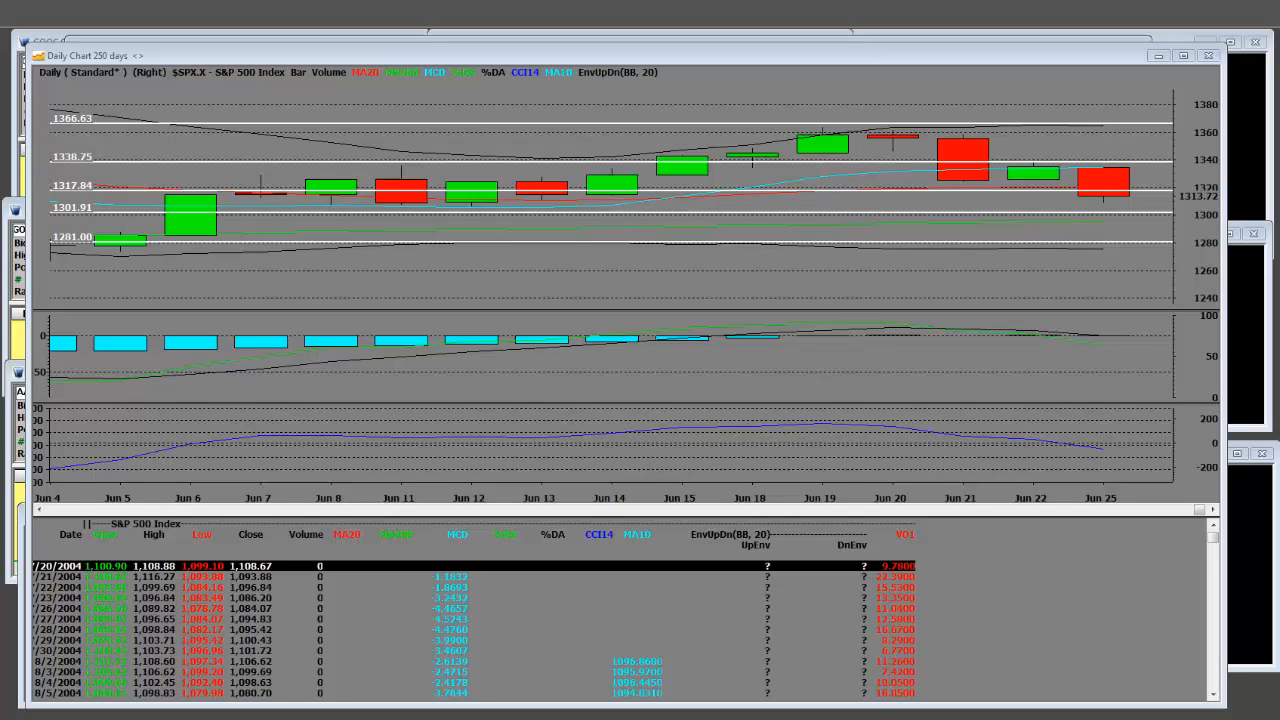
pyautogui.moveTo(725, 167)
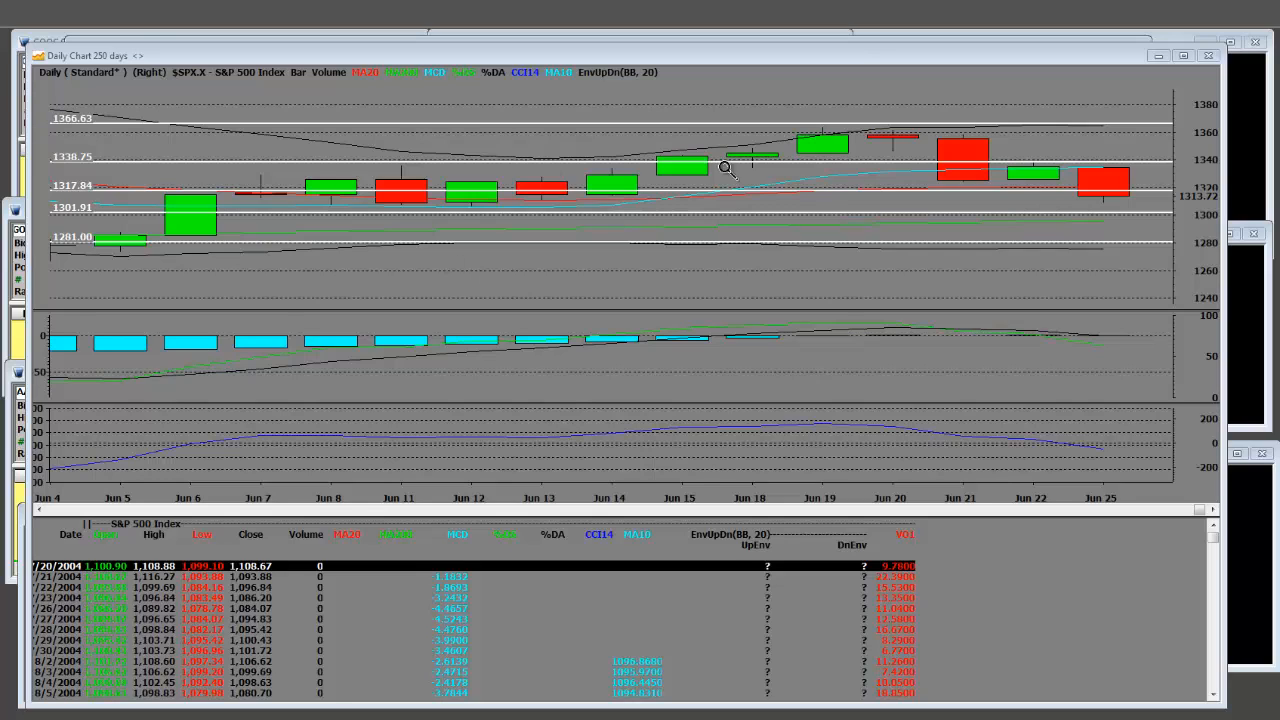
pyautogui.moveTo(1152, 190)
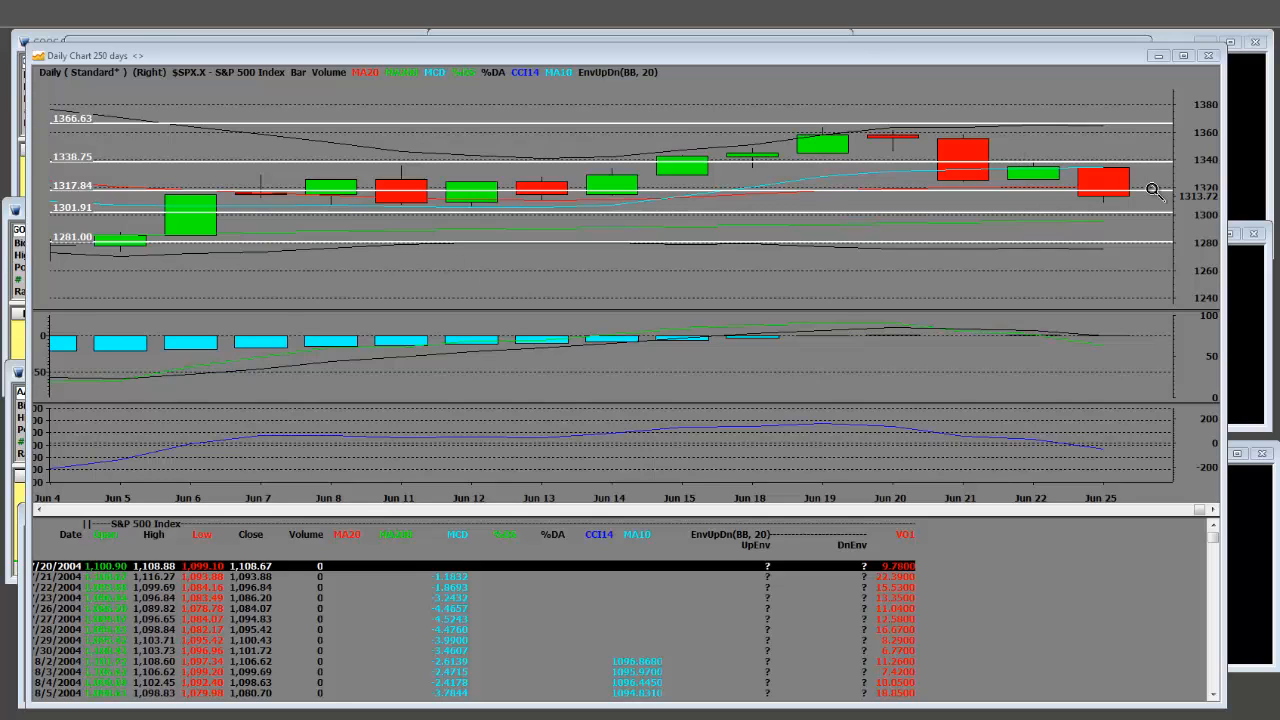
pyautogui.moveTo(1000, 155)
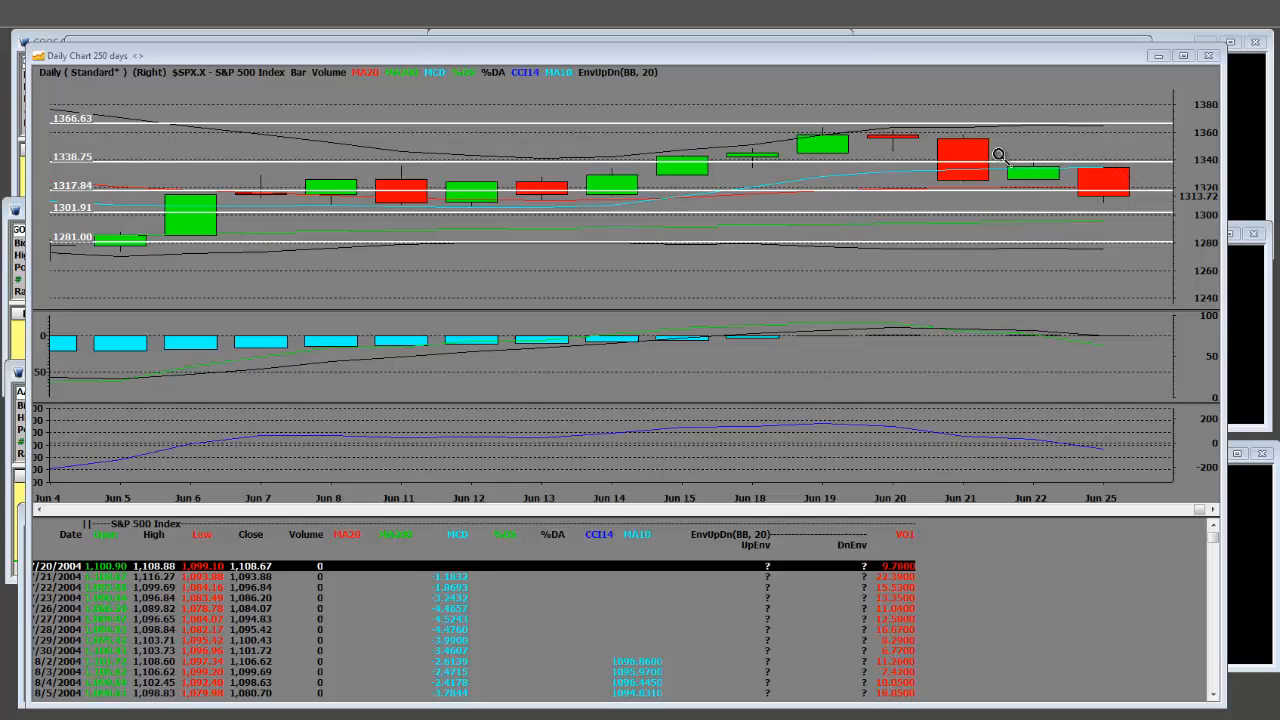
pyautogui.moveTo(1085, 160)
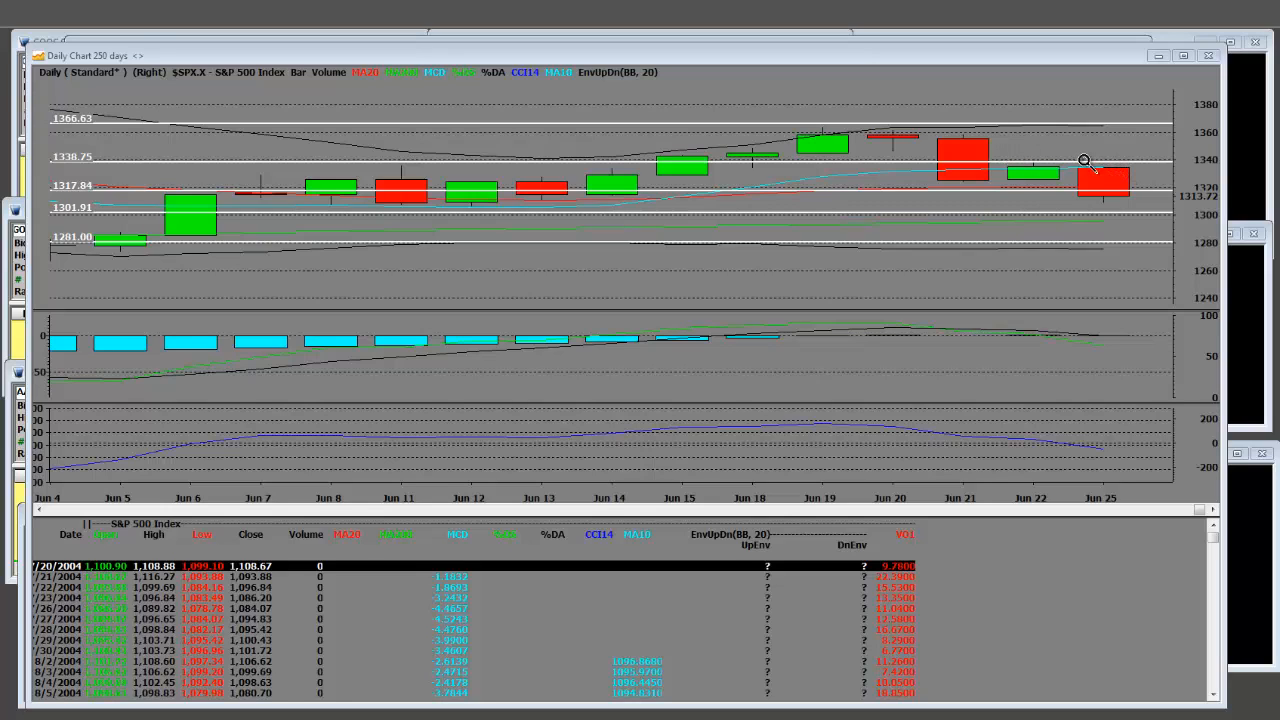
pyautogui.moveTo(1108, 189)
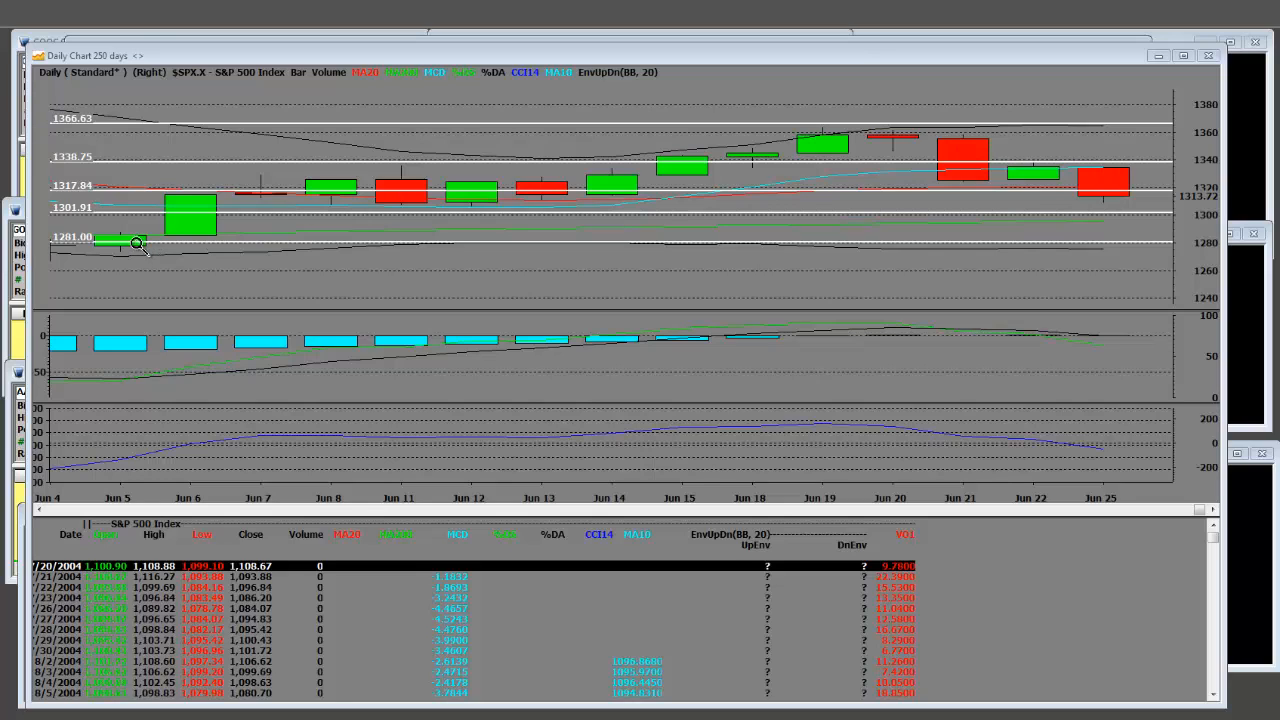
pyautogui.moveTo(120, 240)
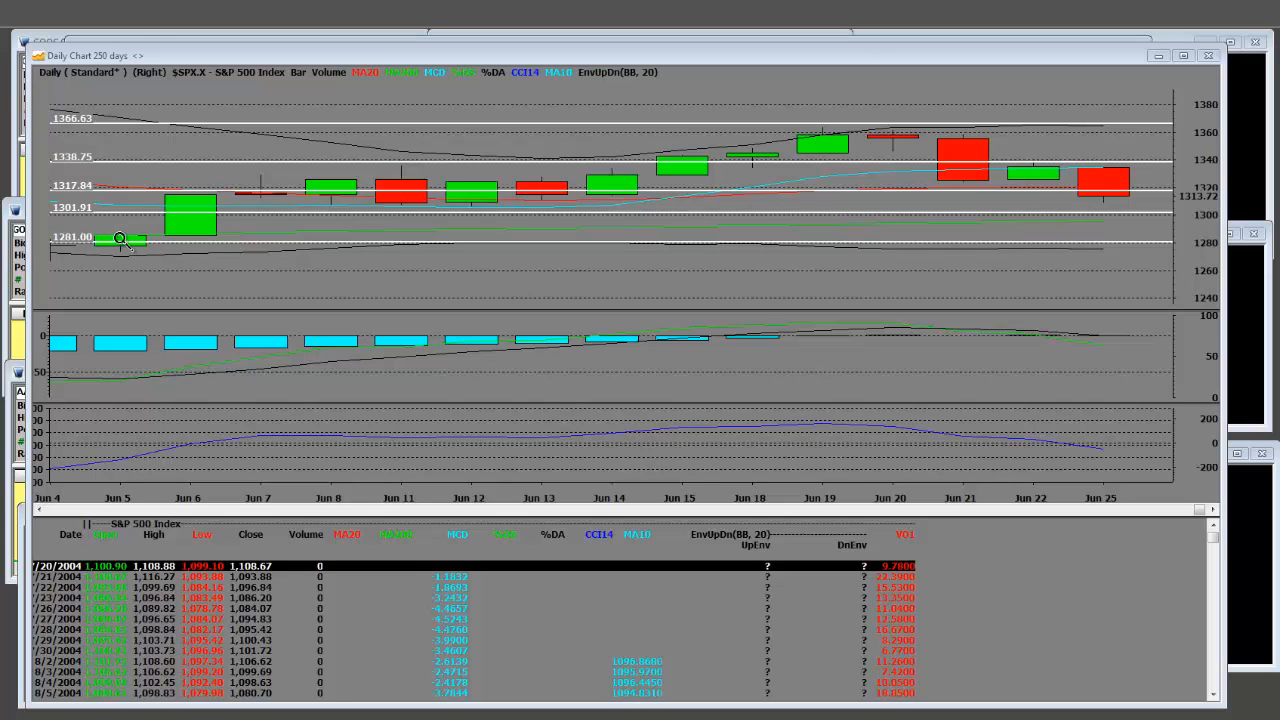
pyautogui.moveTo(898, 119)
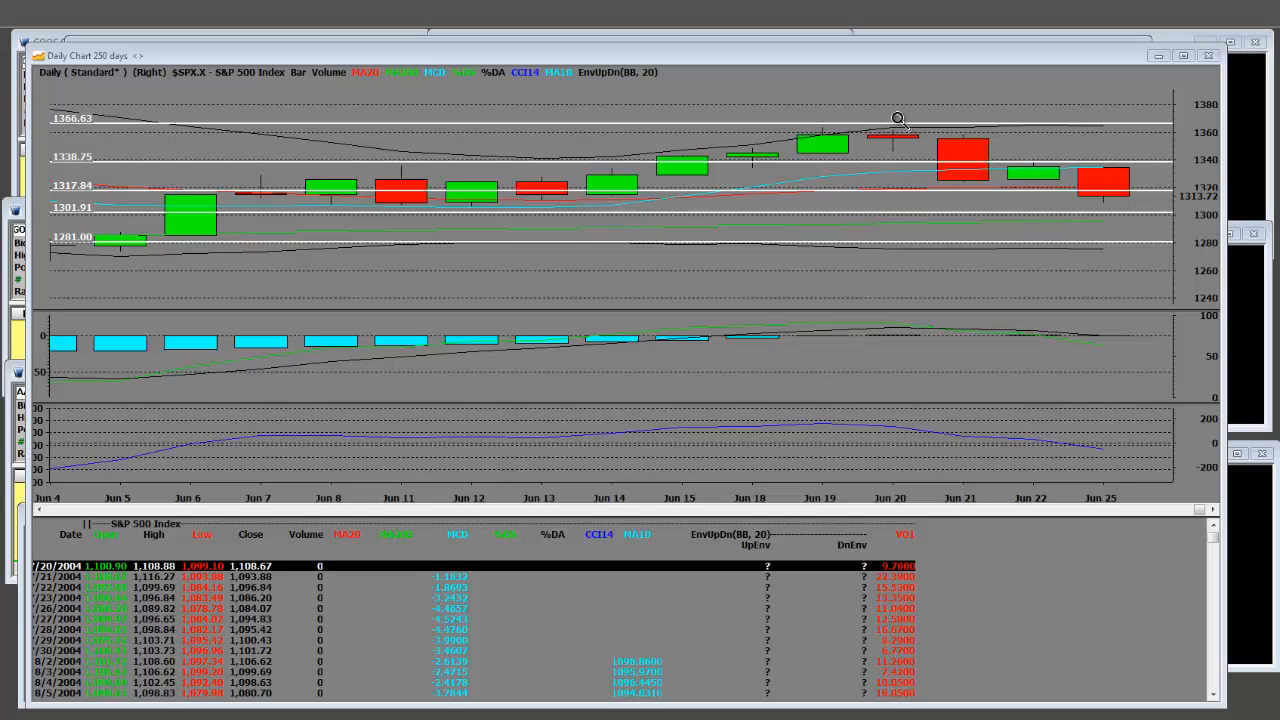
pyautogui.moveTo(900, 123)
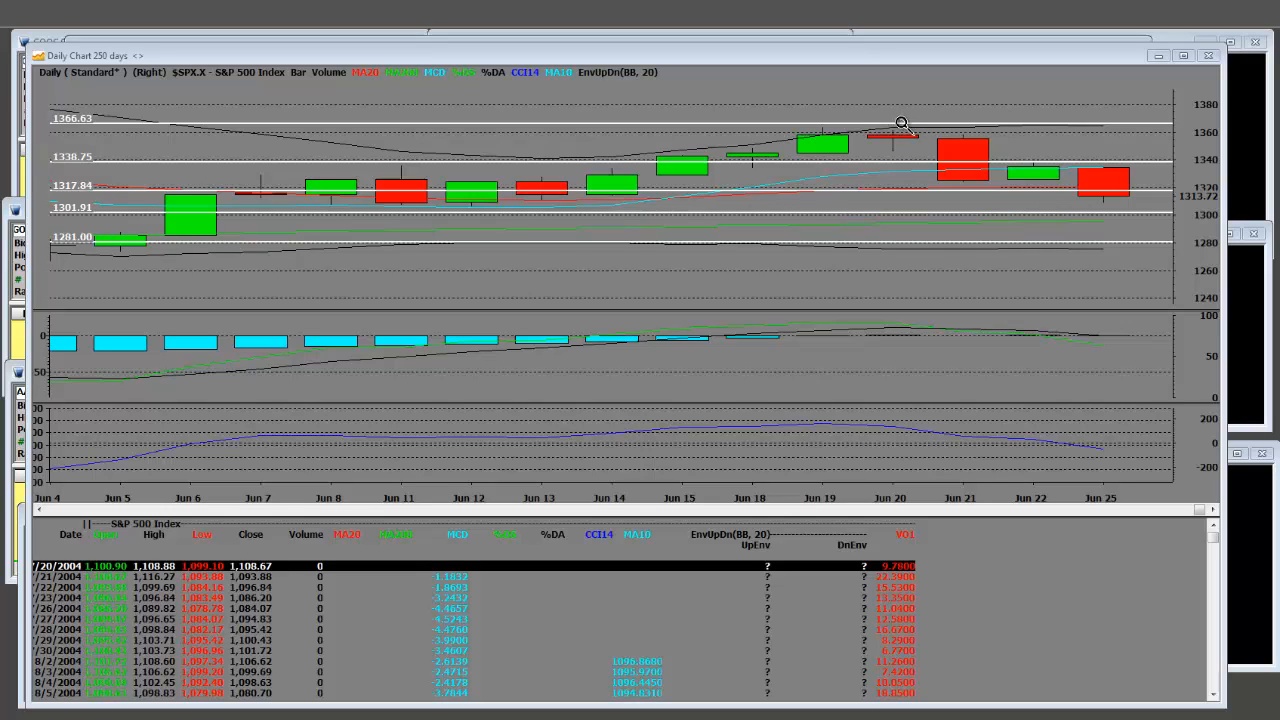
pyautogui.moveTo(1048, 164)
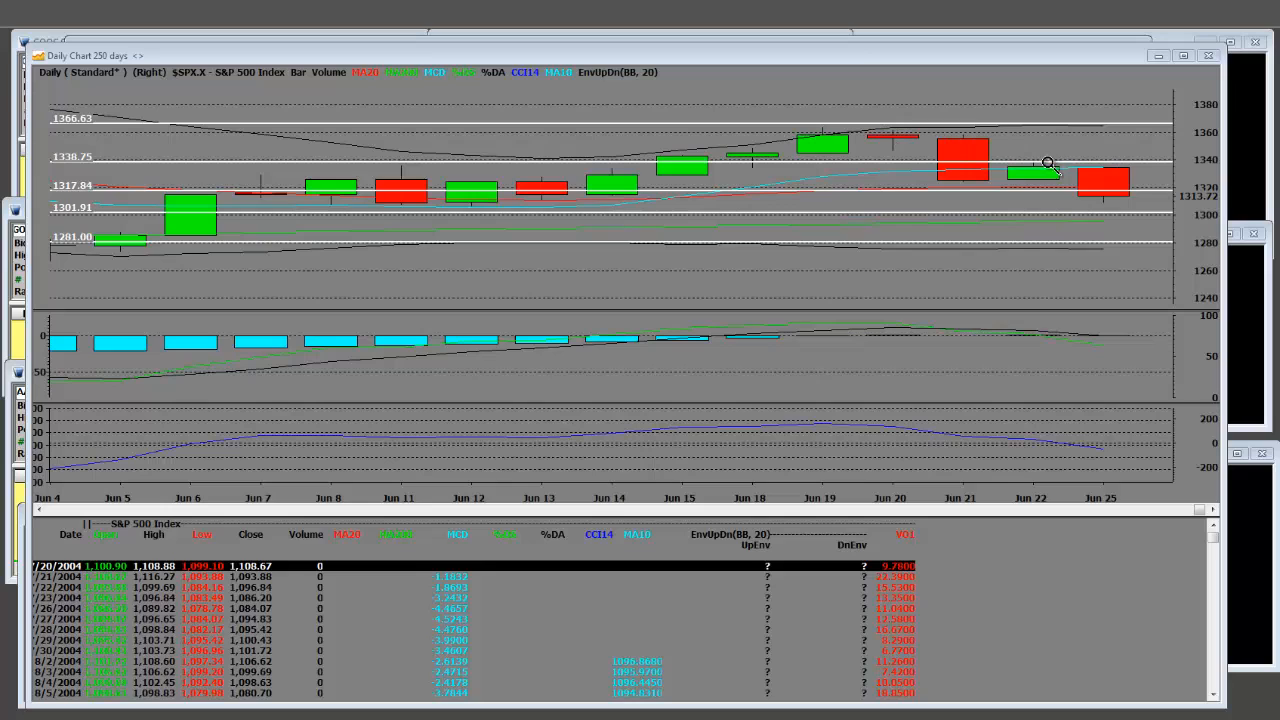
pyautogui.moveTo(1040, 178)
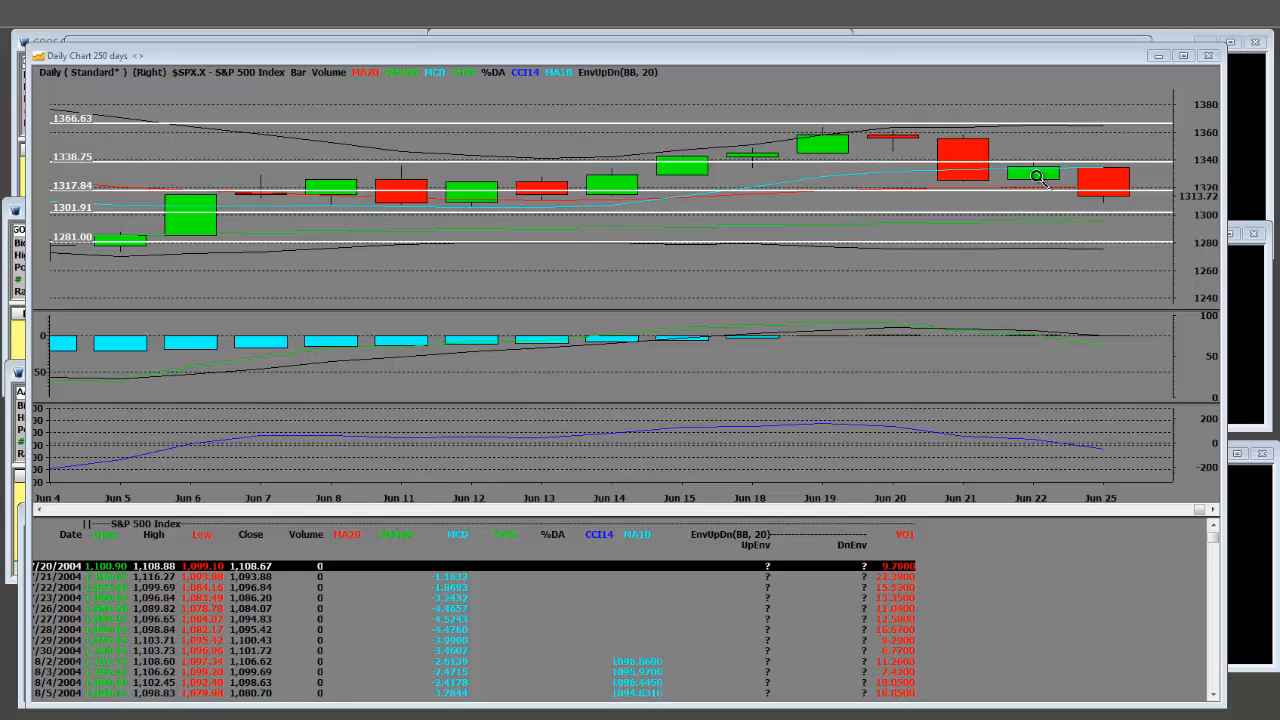
pyautogui.moveTo(955, 160)
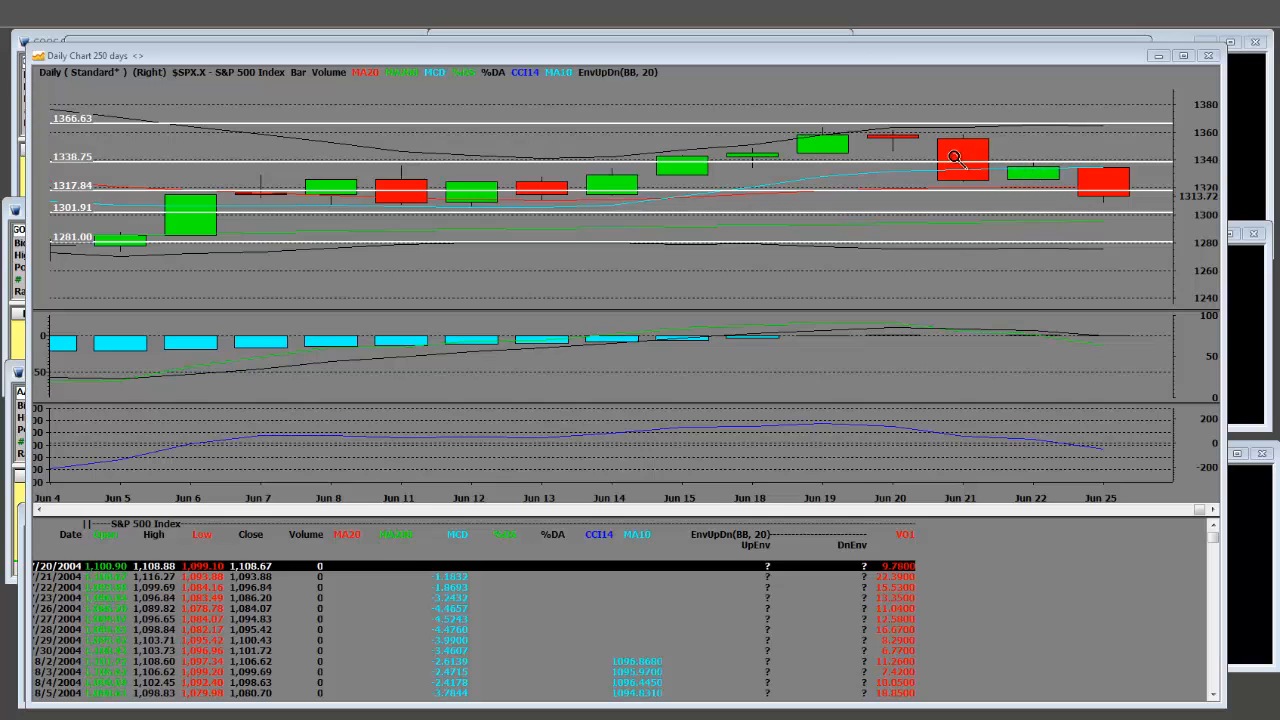
pyautogui.moveTo(1103, 170)
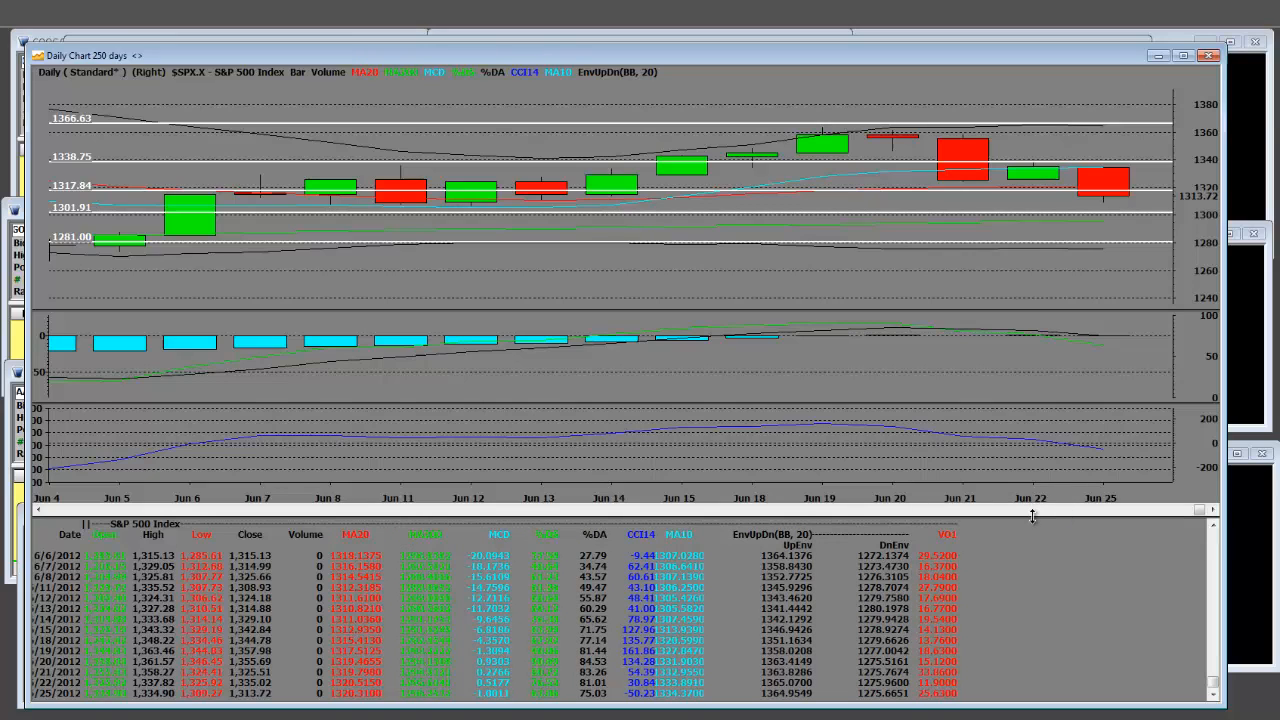
pyautogui.moveTo(1088, 178)
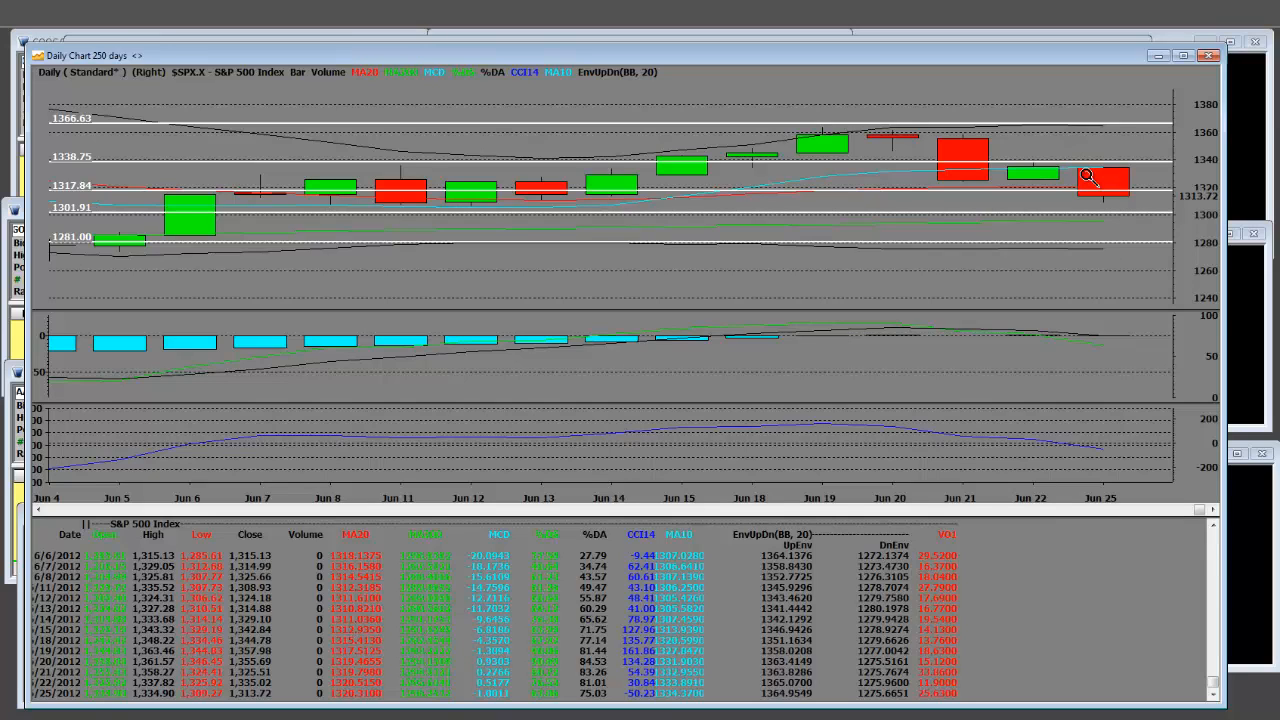
pyautogui.moveTo(1108, 224)
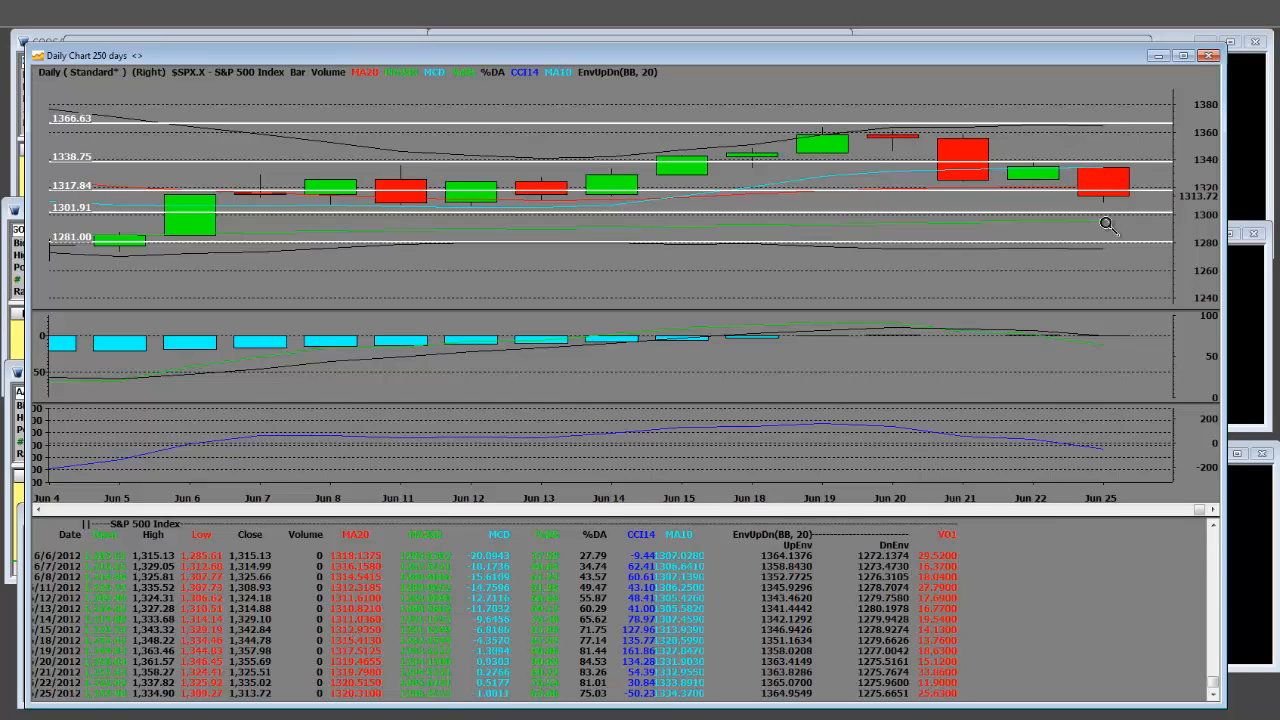
pyautogui.moveTo(550, 695)
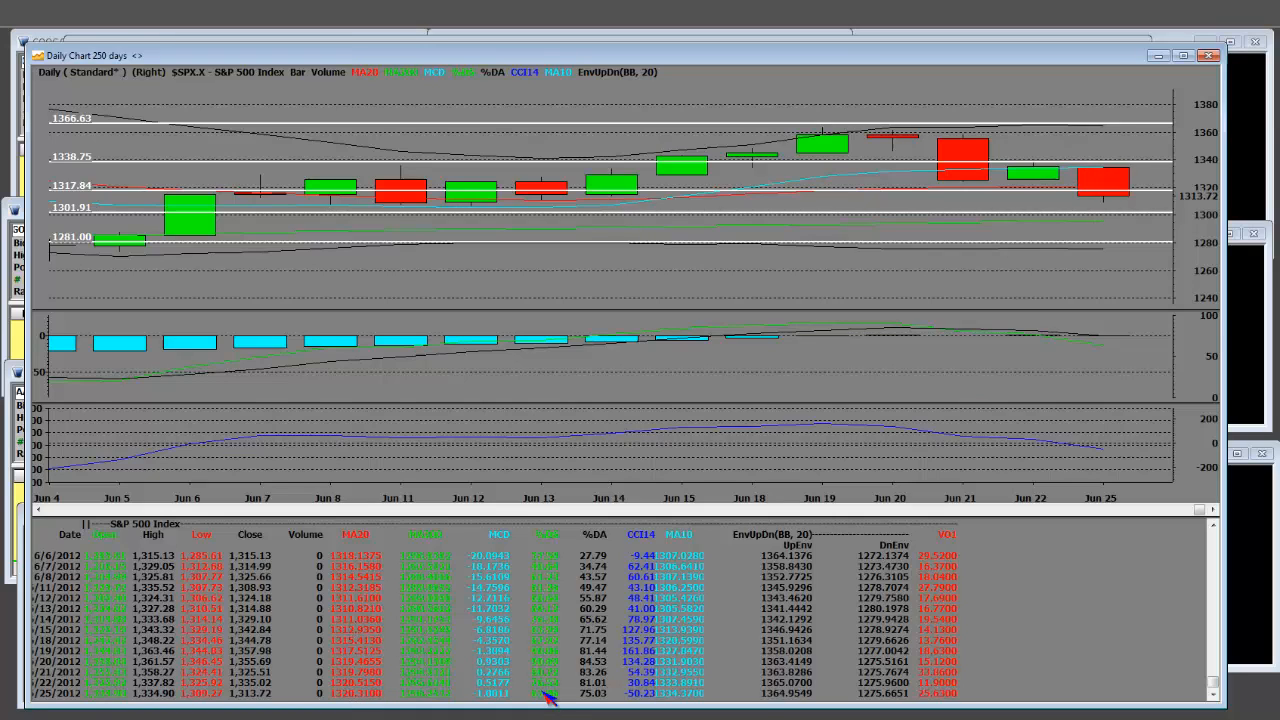
pyautogui.moveTo(1113, 225)
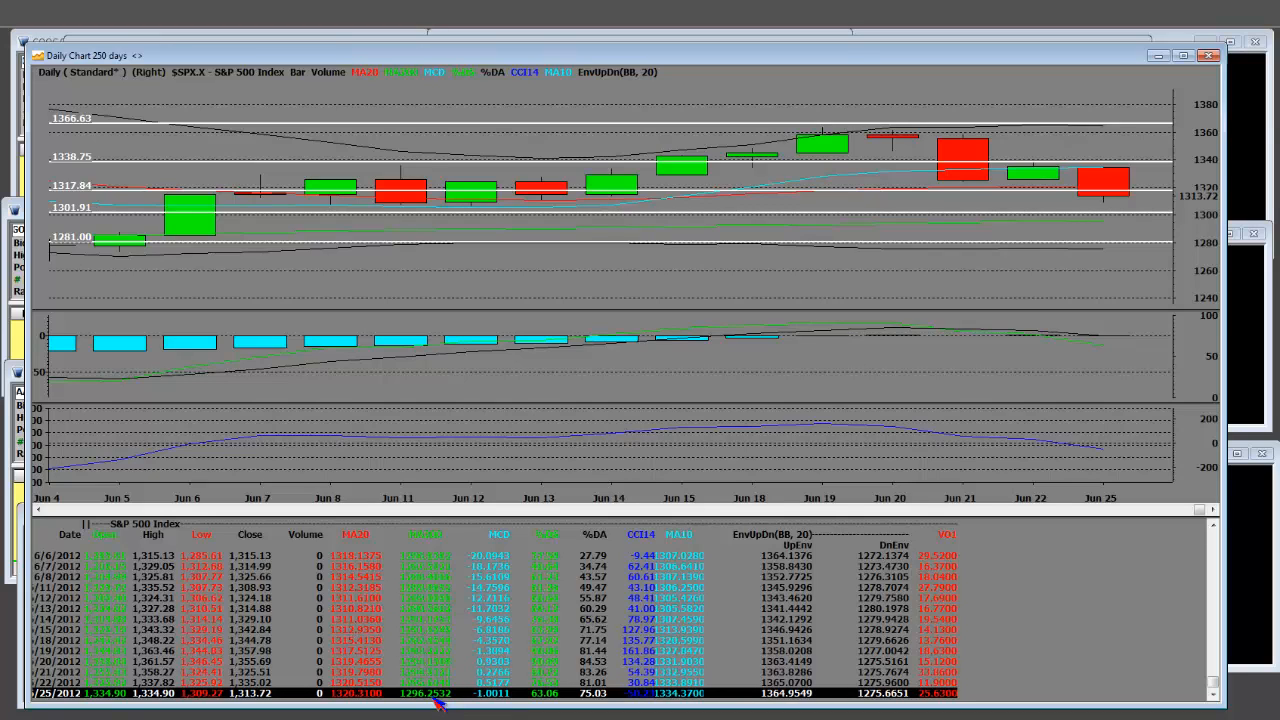
pyautogui.moveTo(665, 221)
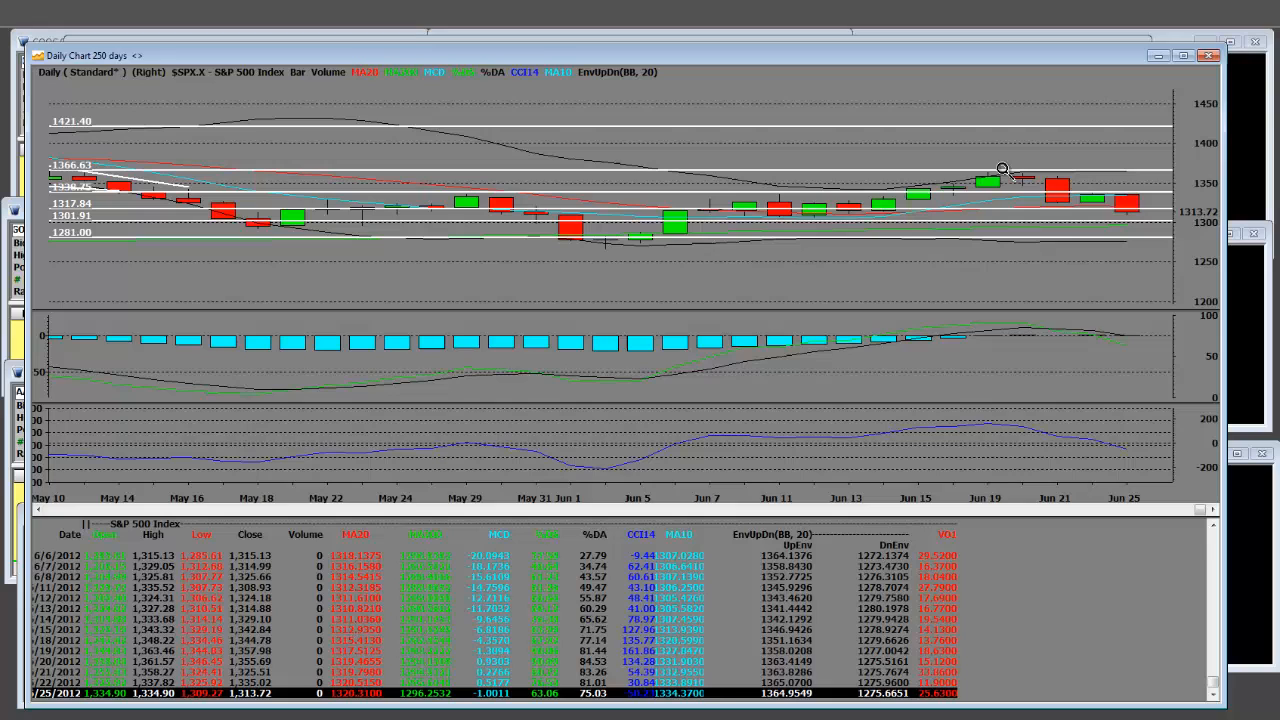
pyautogui.moveTo(1000, 176)
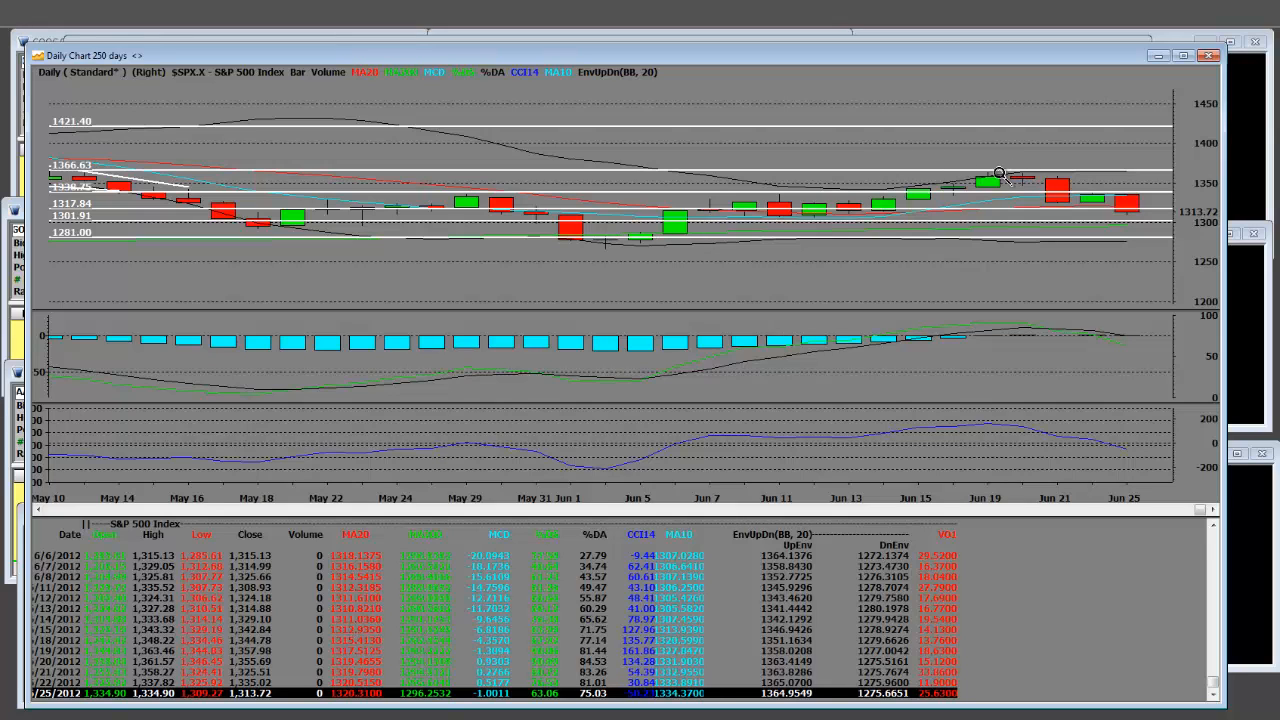
pyautogui.moveTo(1160, 213)
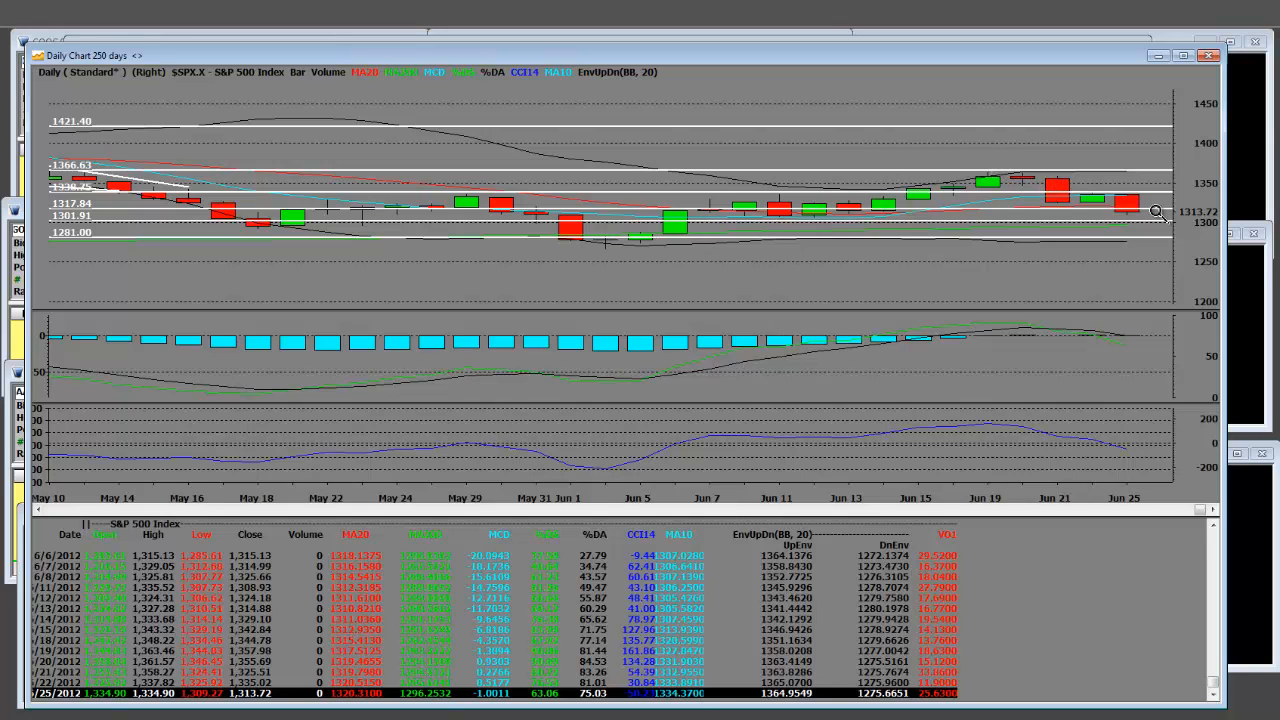
pyautogui.moveTo(985, 272)
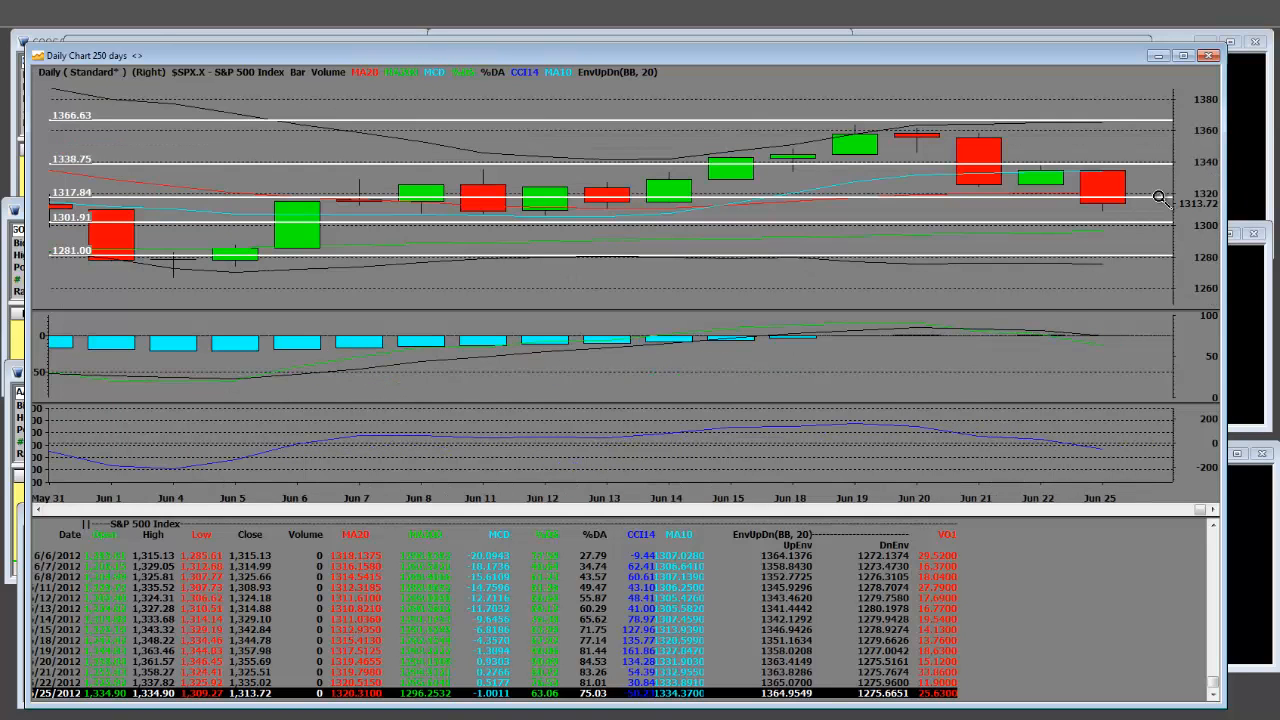
pyautogui.moveTo(303, 218)
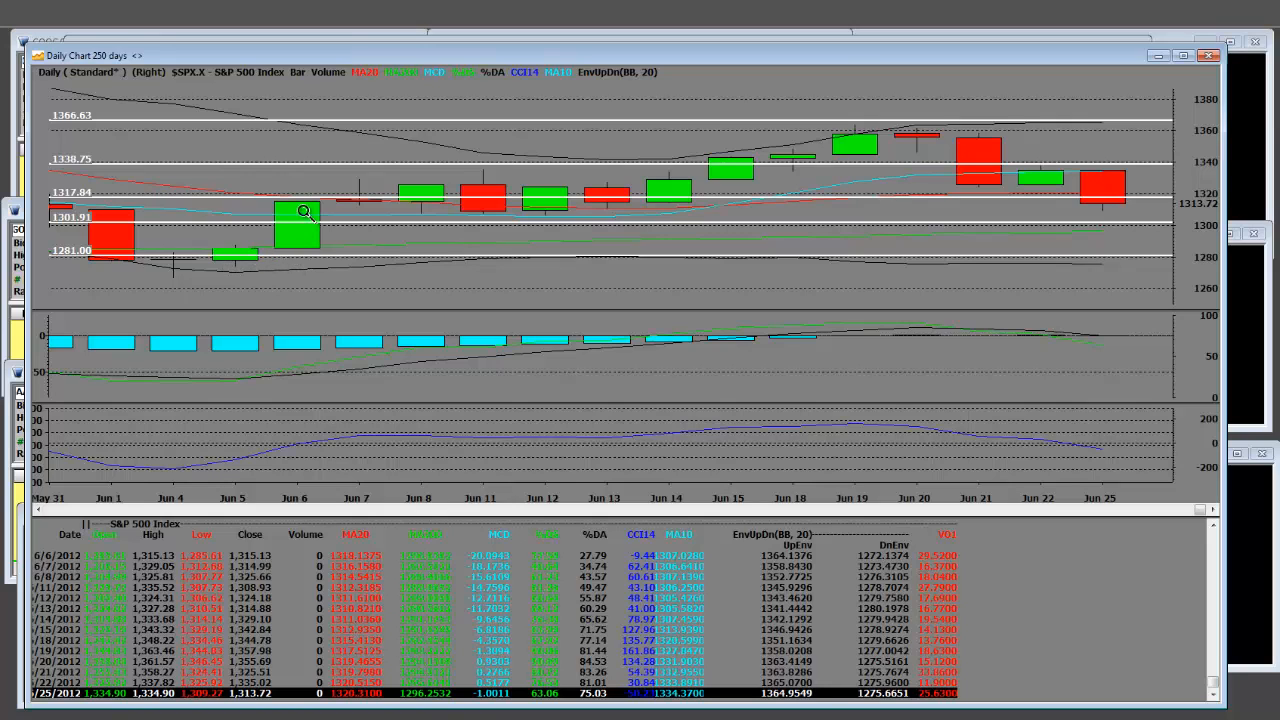
pyautogui.moveTo(296, 188)
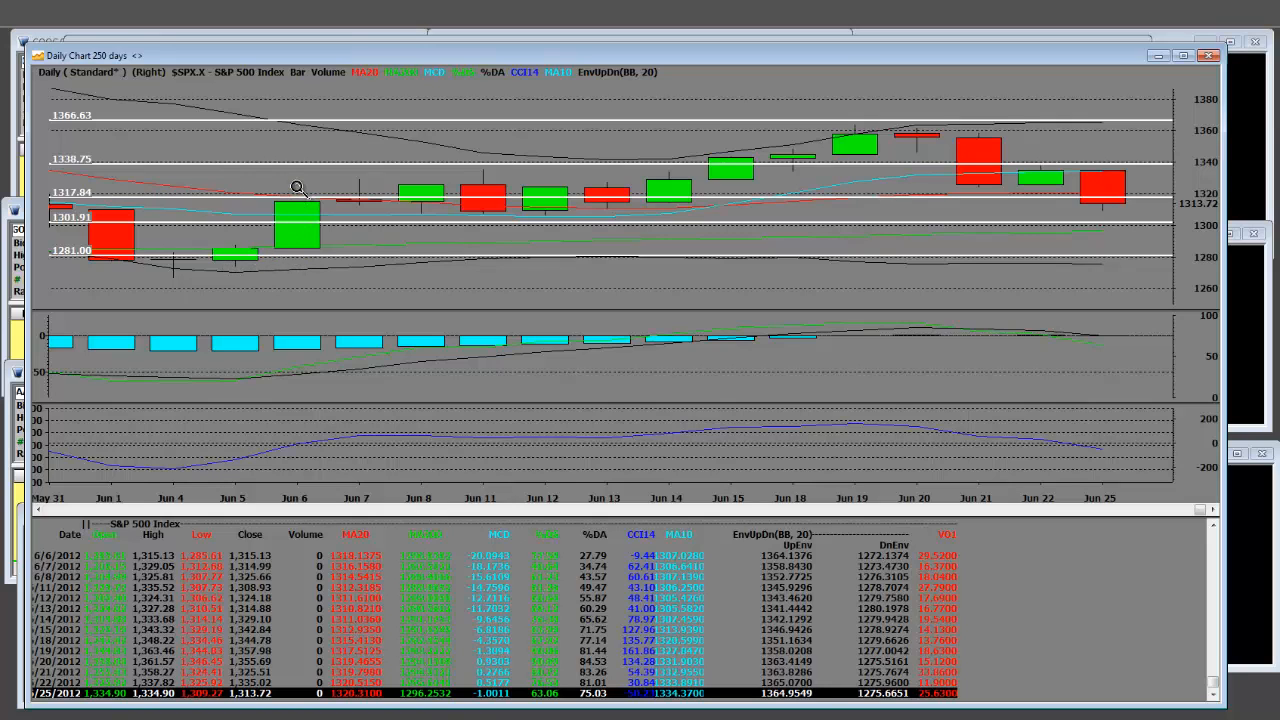
pyautogui.moveTo(720, 186)
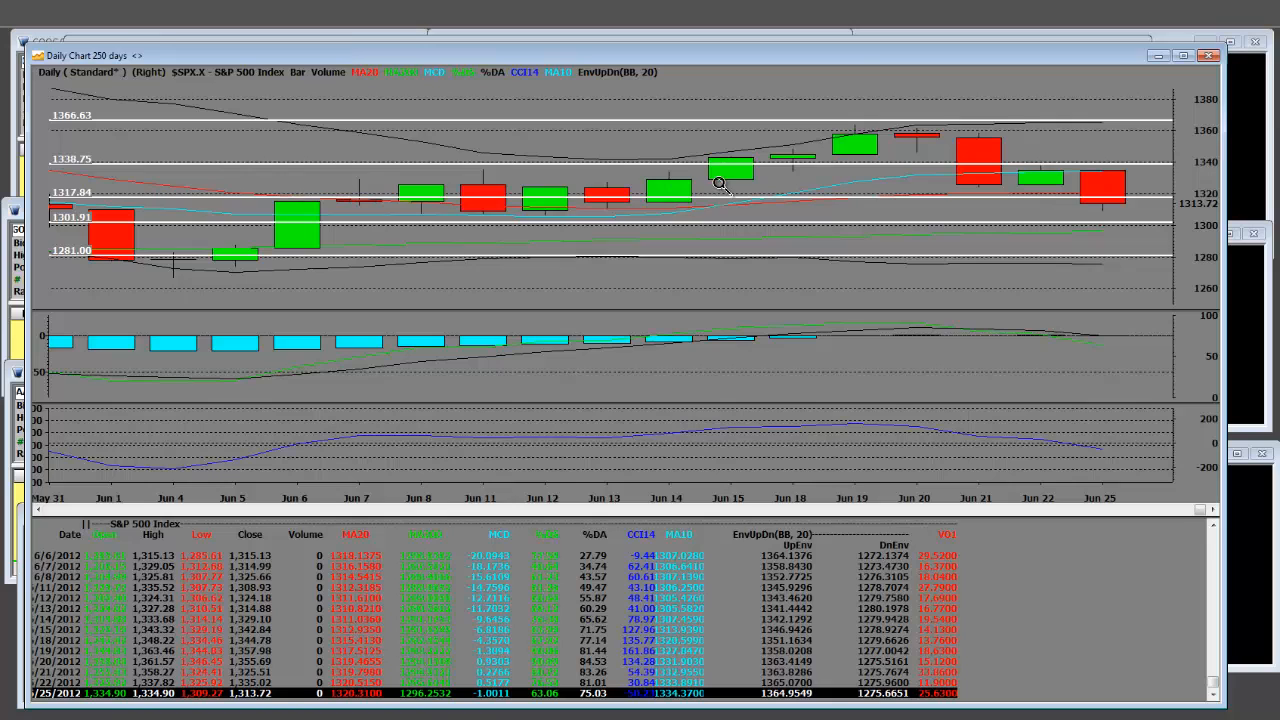
pyautogui.moveTo(650, 195)
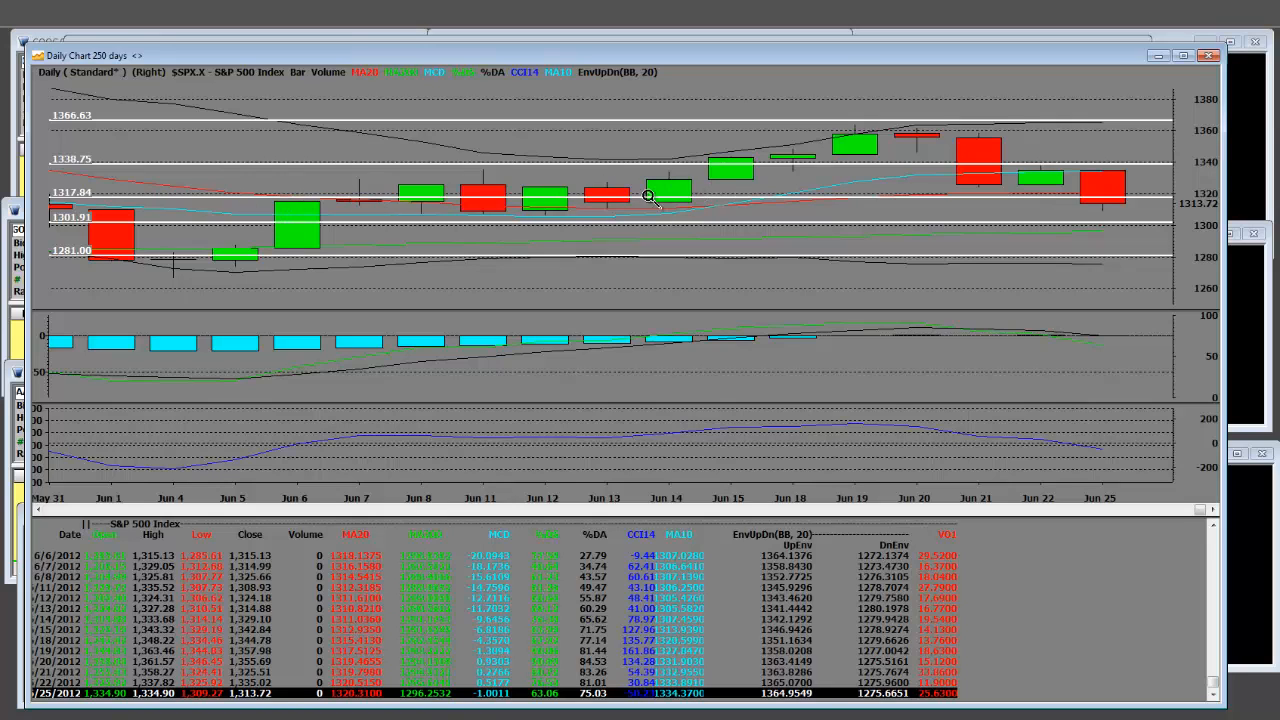
pyautogui.moveTo(1105, 205)
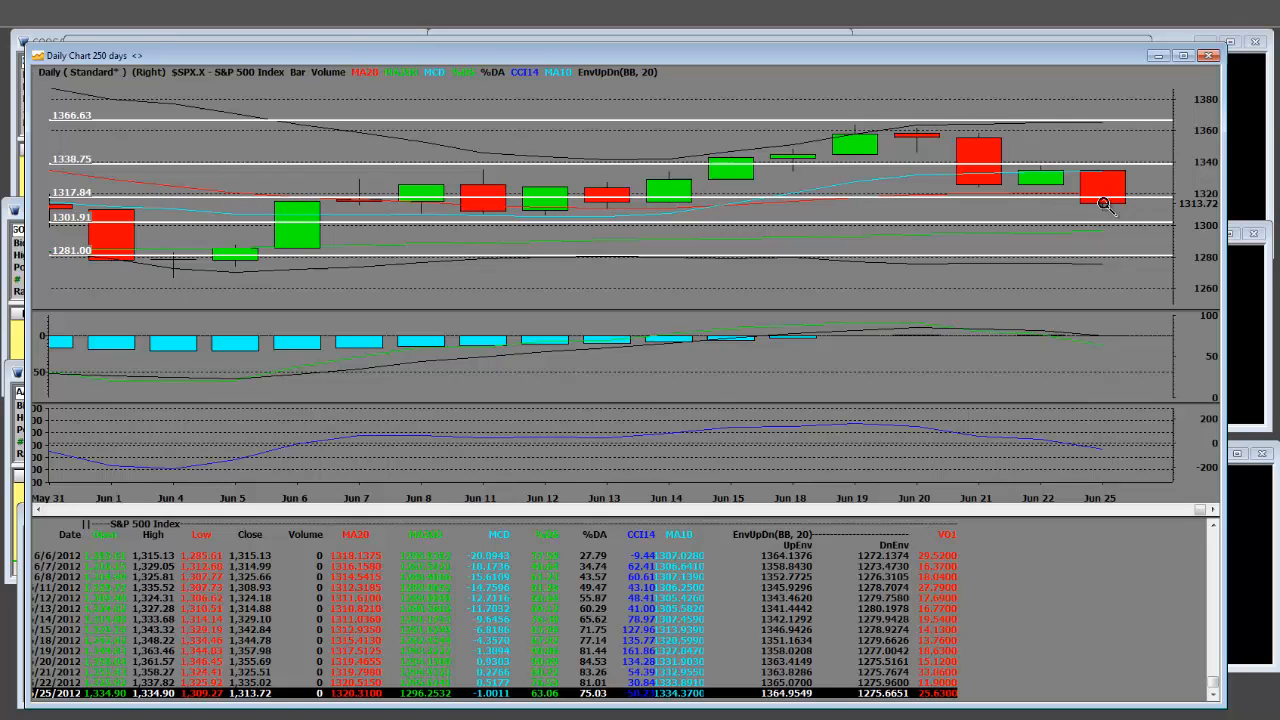
pyautogui.moveTo(1105, 235)
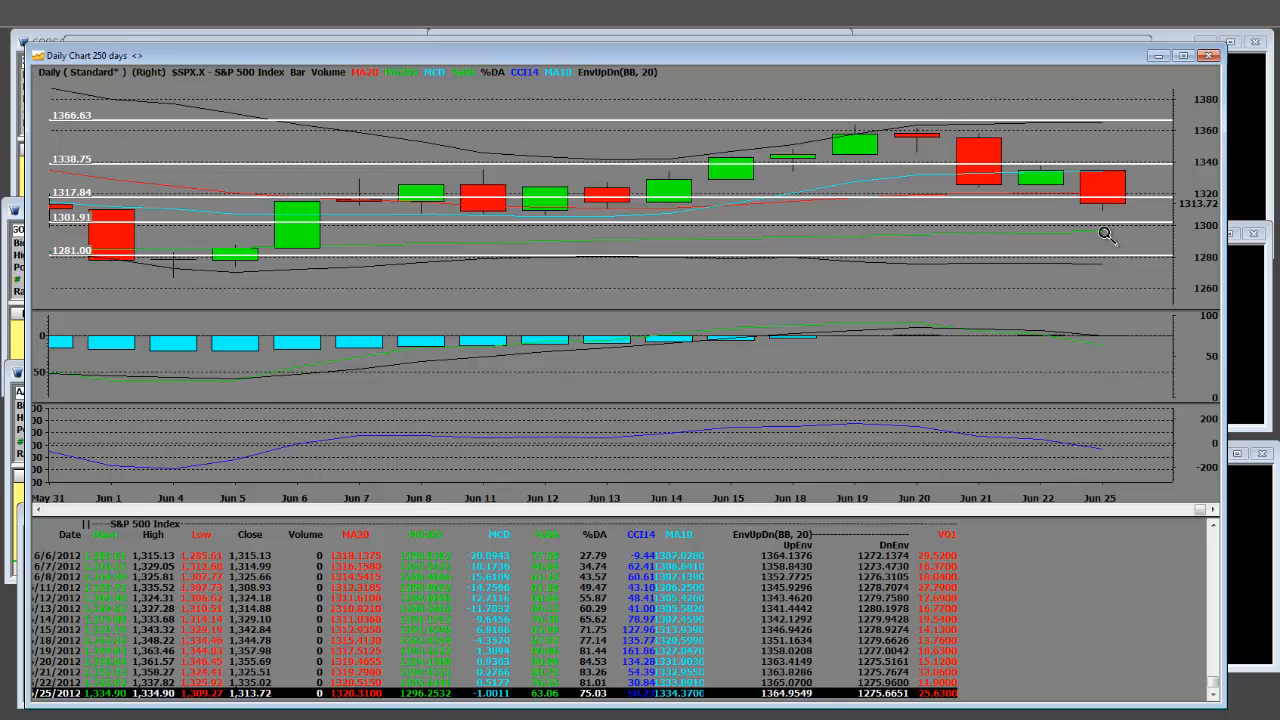
pyautogui.moveTo(297, 277)
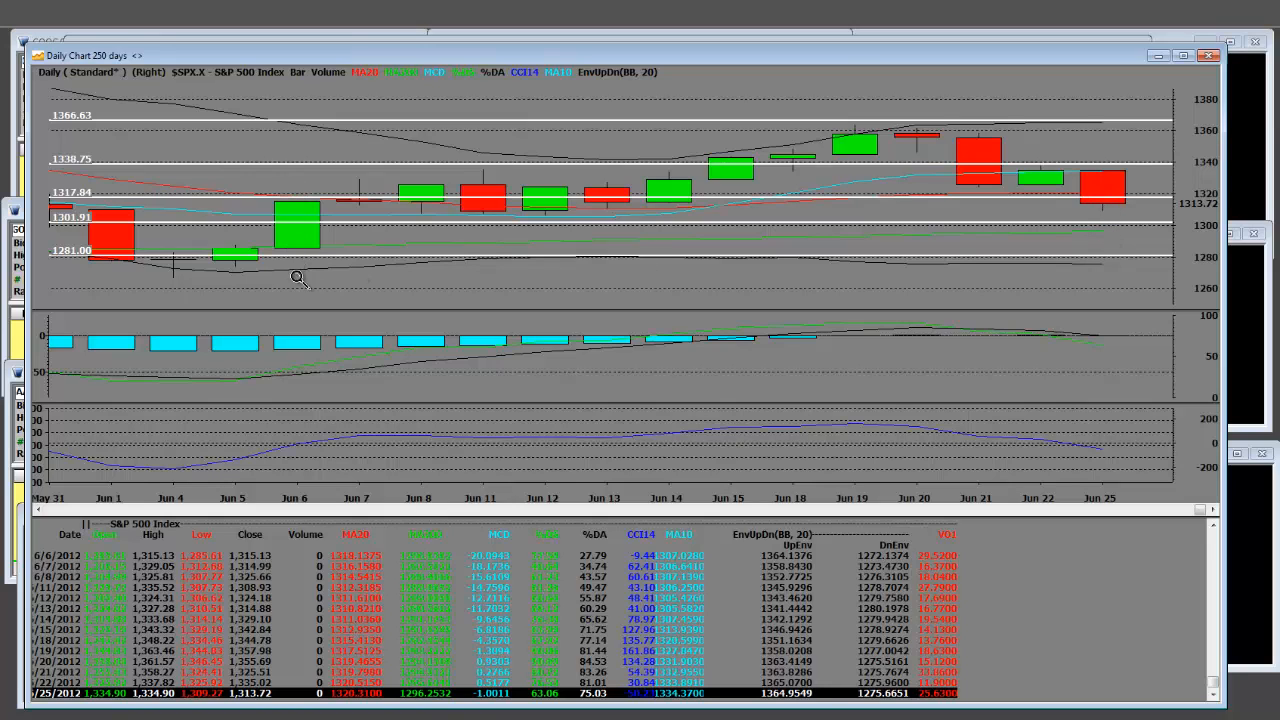
pyautogui.moveTo(1047, 204)
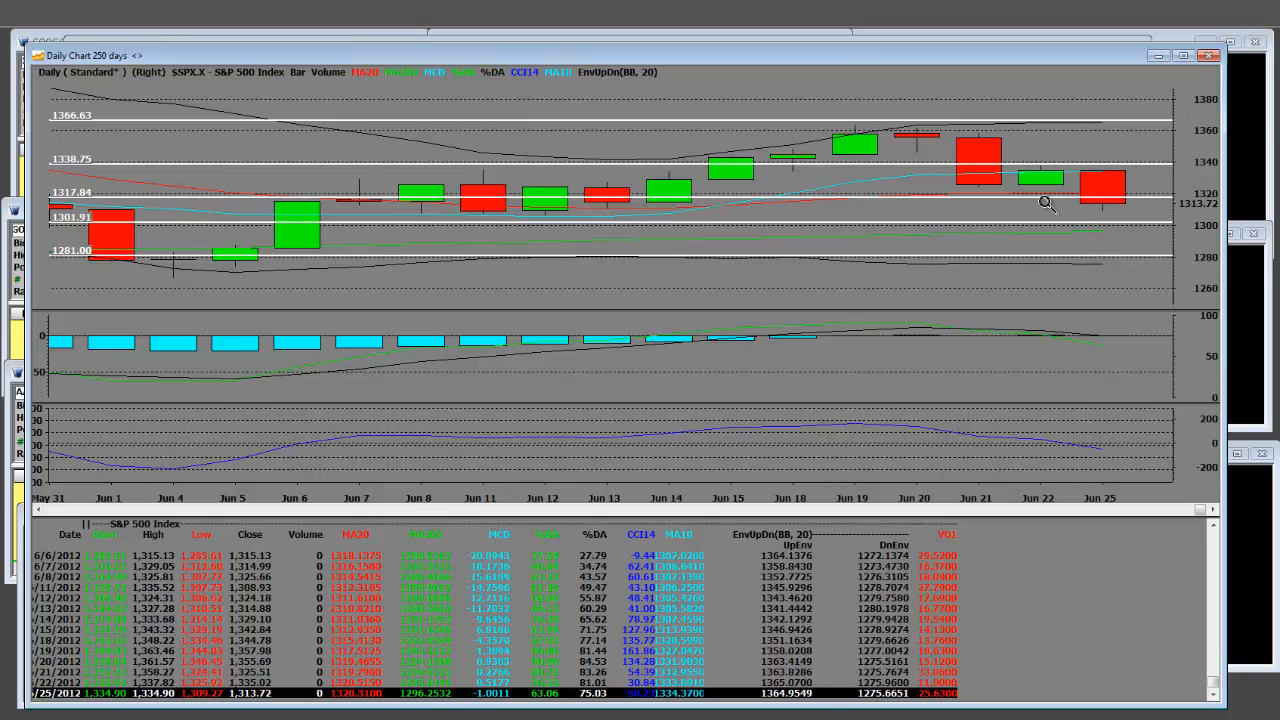
pyautogui.moveTo(1110, 210)
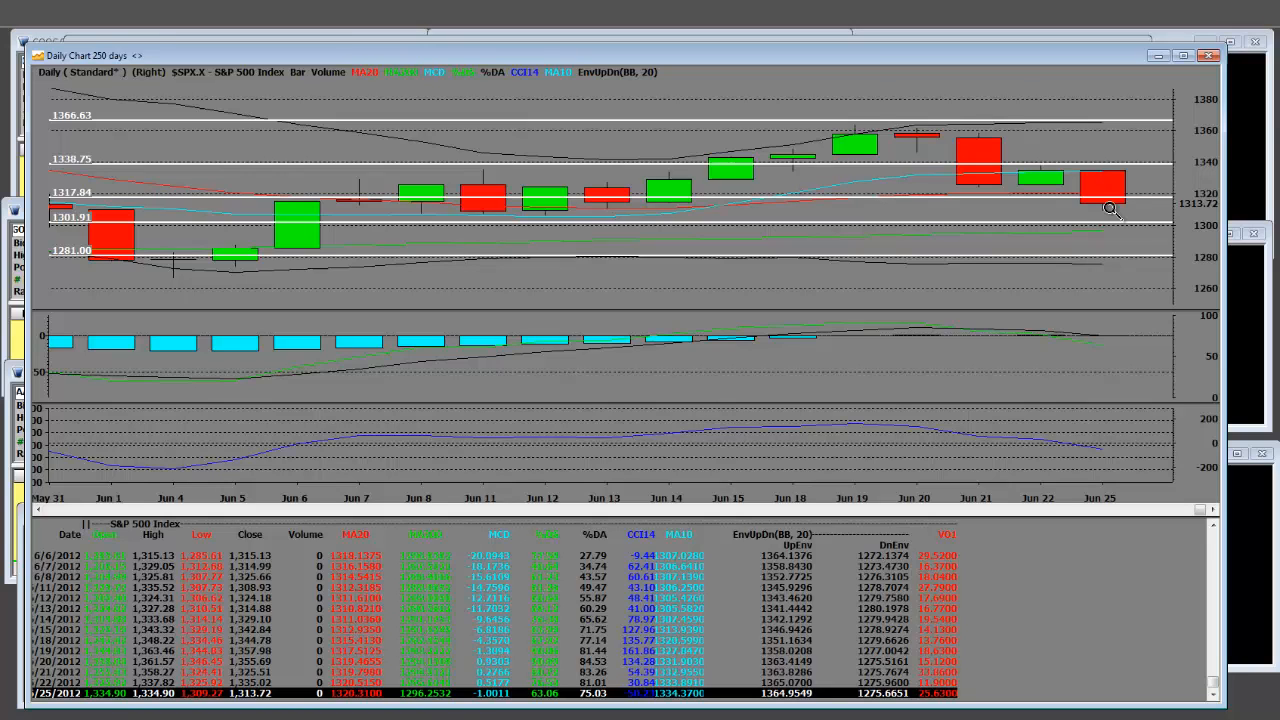
pyautogui.moveTo(1060, 73)
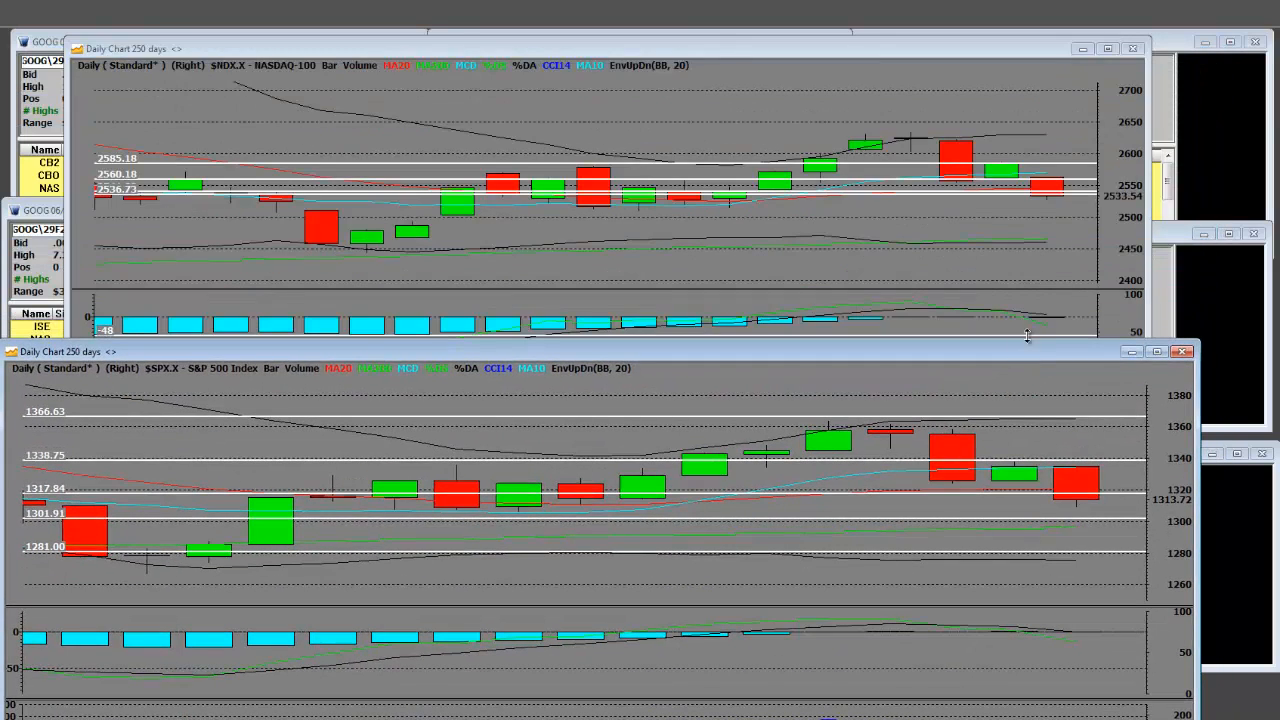
pyautogui.moveTo(293, 80)
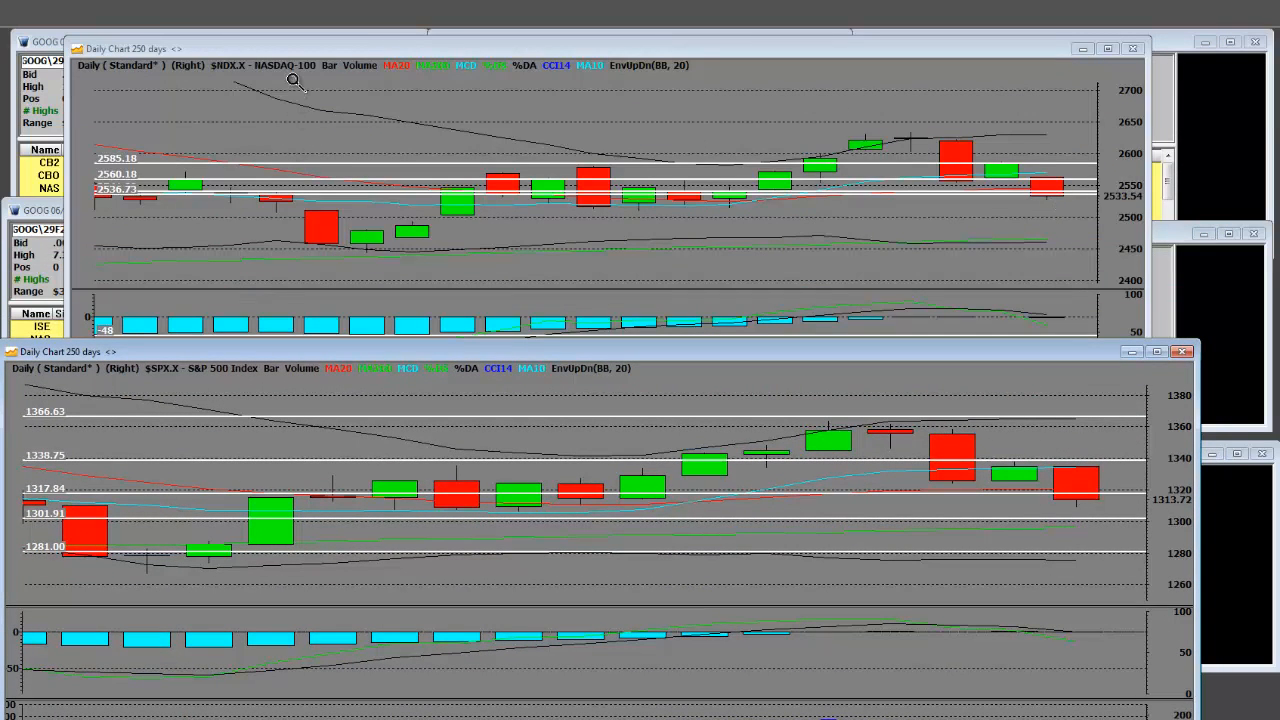
pyautogui.moveTo(345, 253)
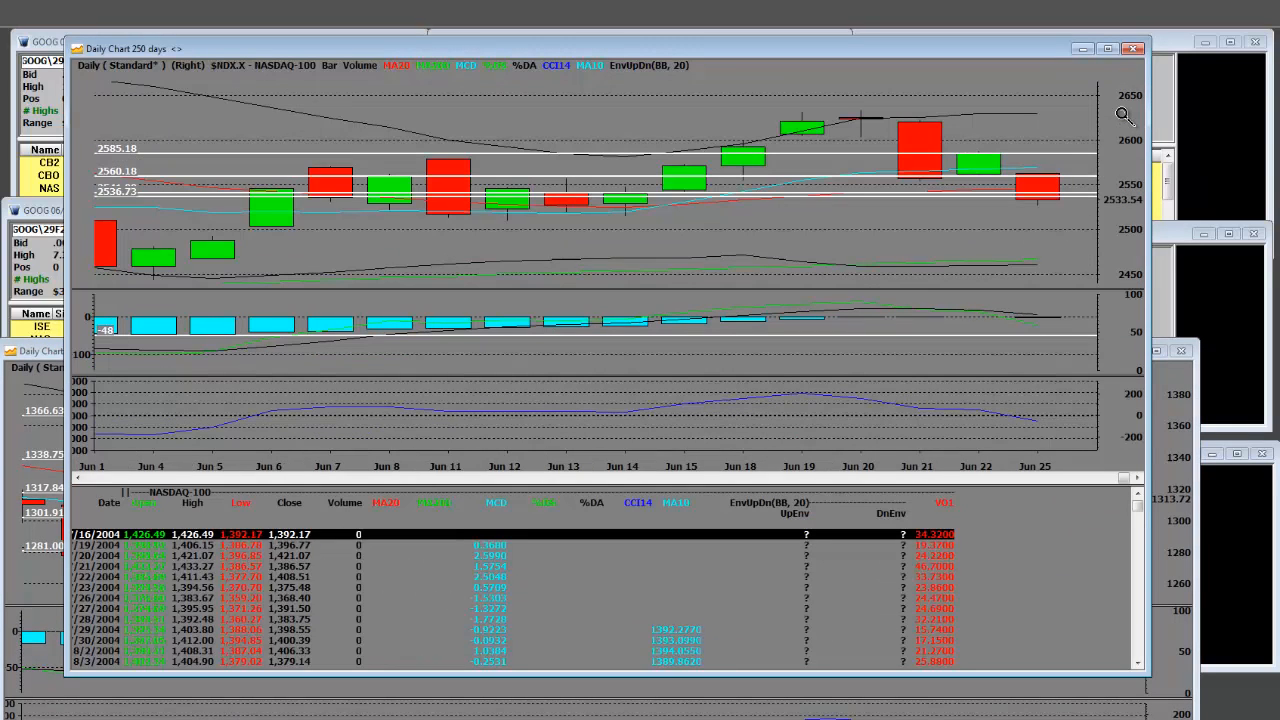
pyautogui.moveTo(230, 258)
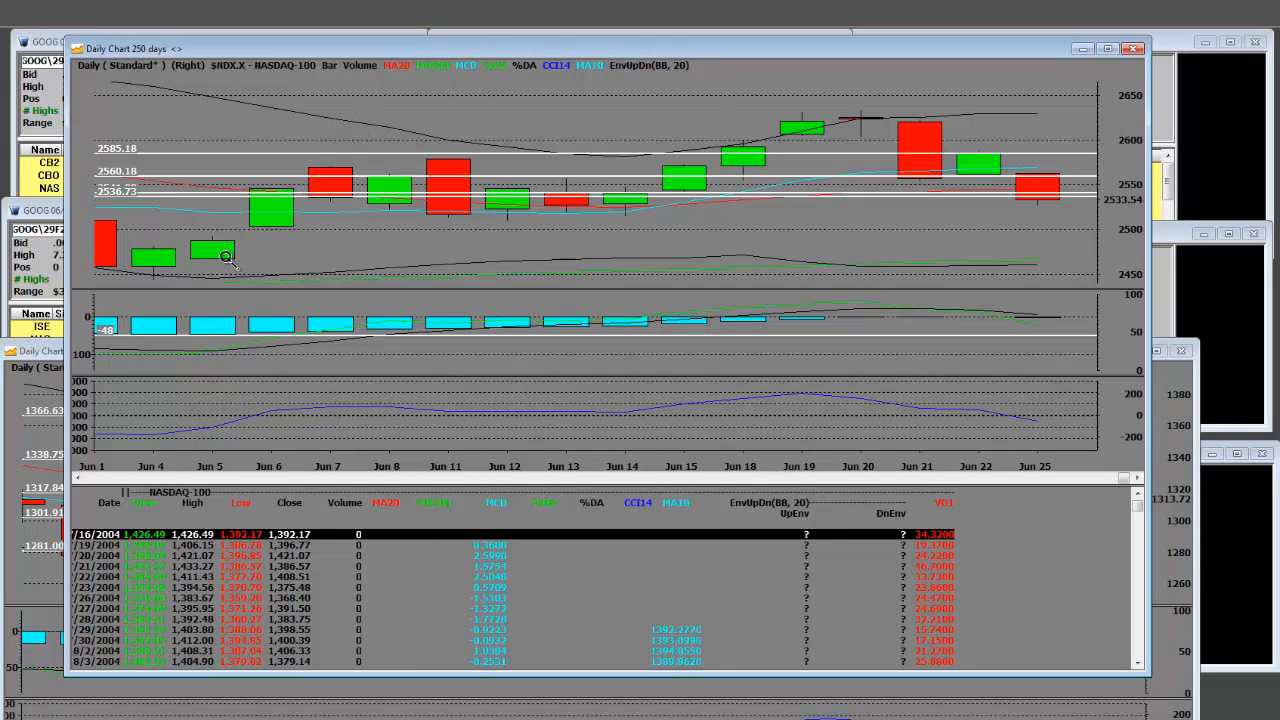
pyautogui.moveTo(152, 277)
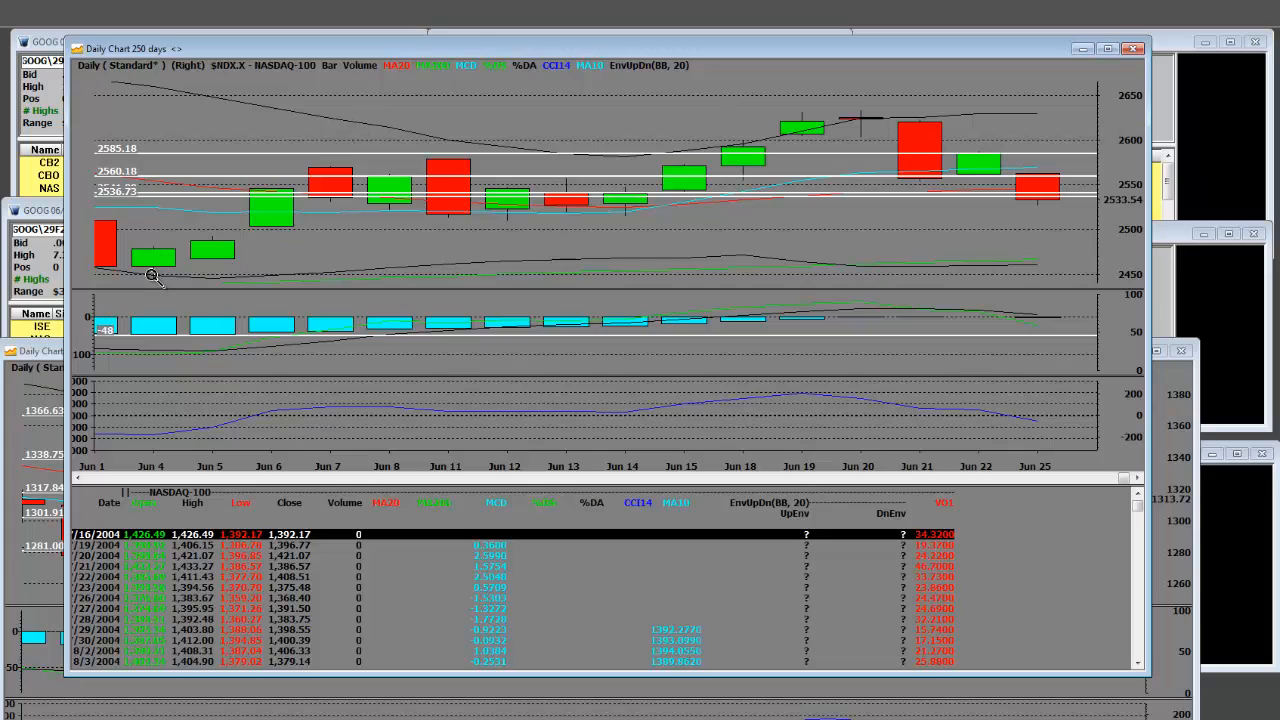
pyautogui.moveTo(340, 150)
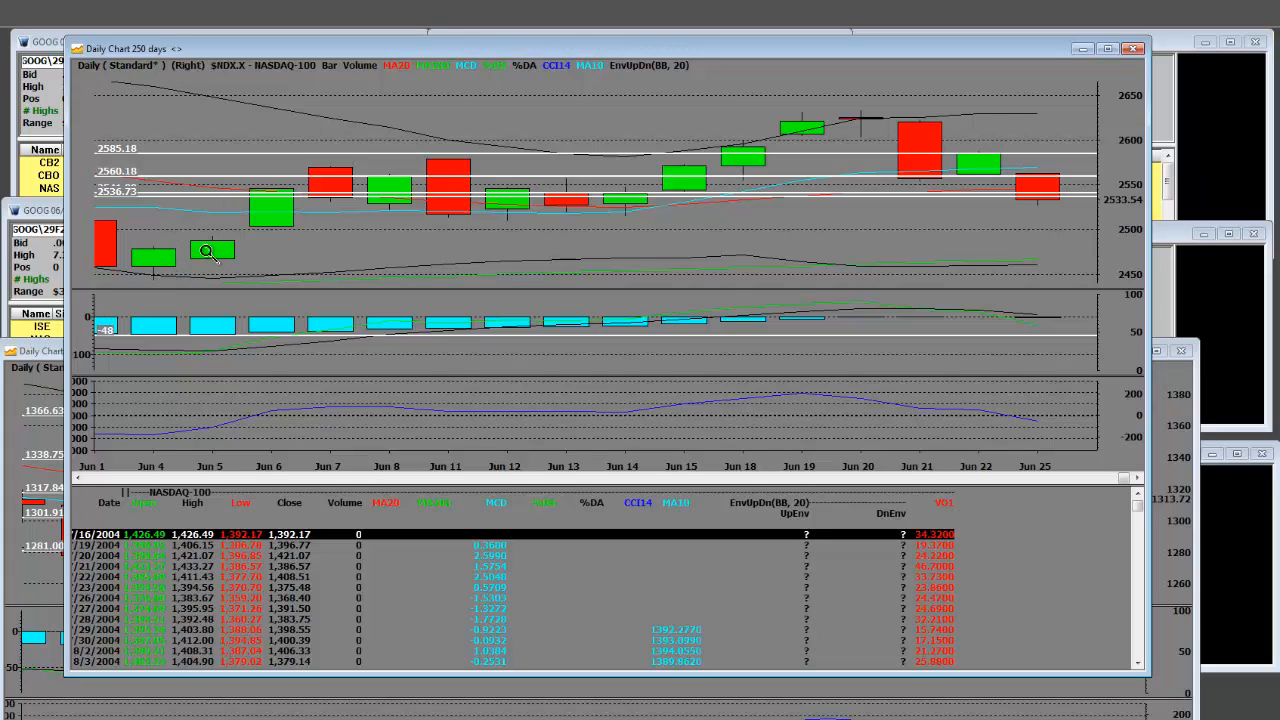
pyautogui.moveTo(447, 200)
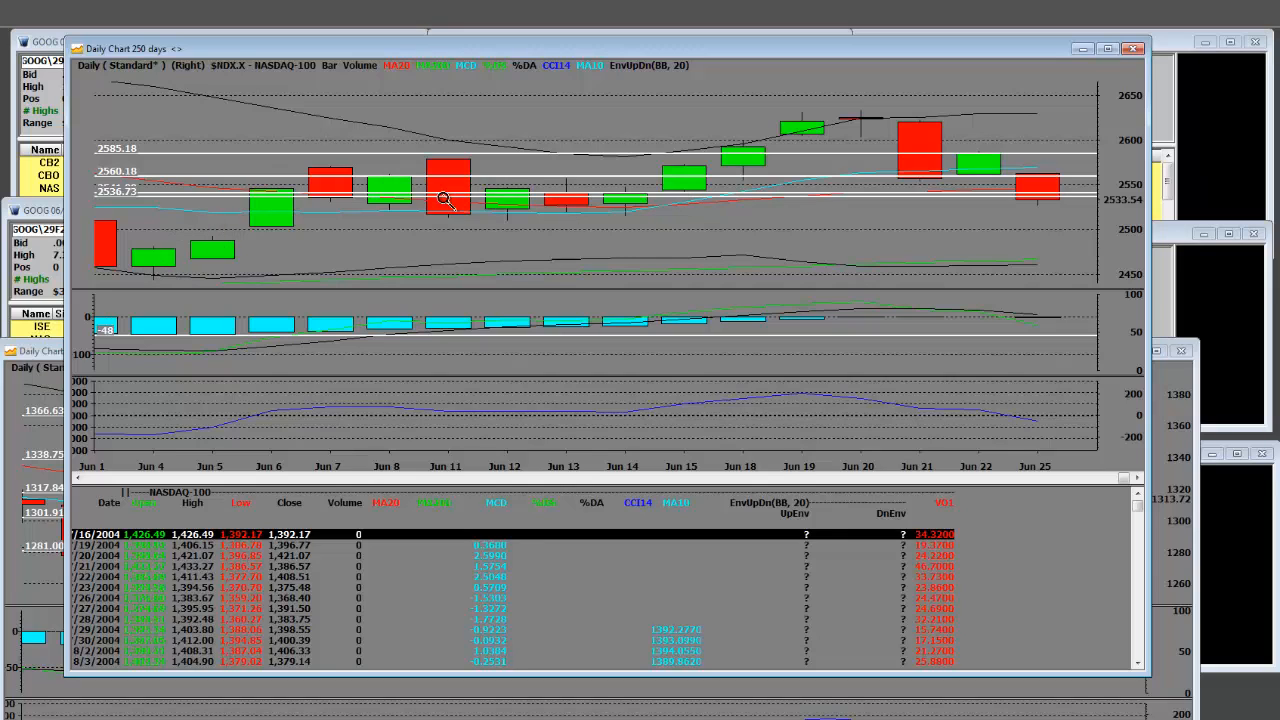
pyautogui.moveTo(870, 107)
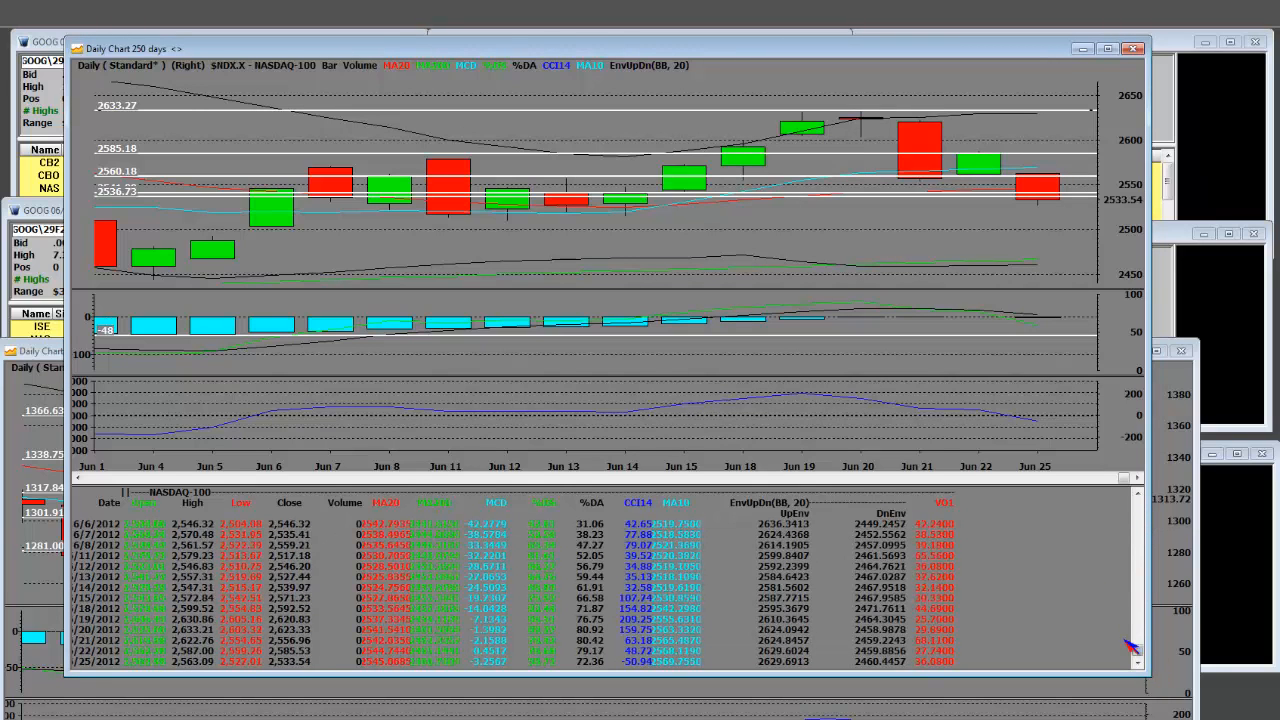
pyautogui.moveTo(1045, 185)
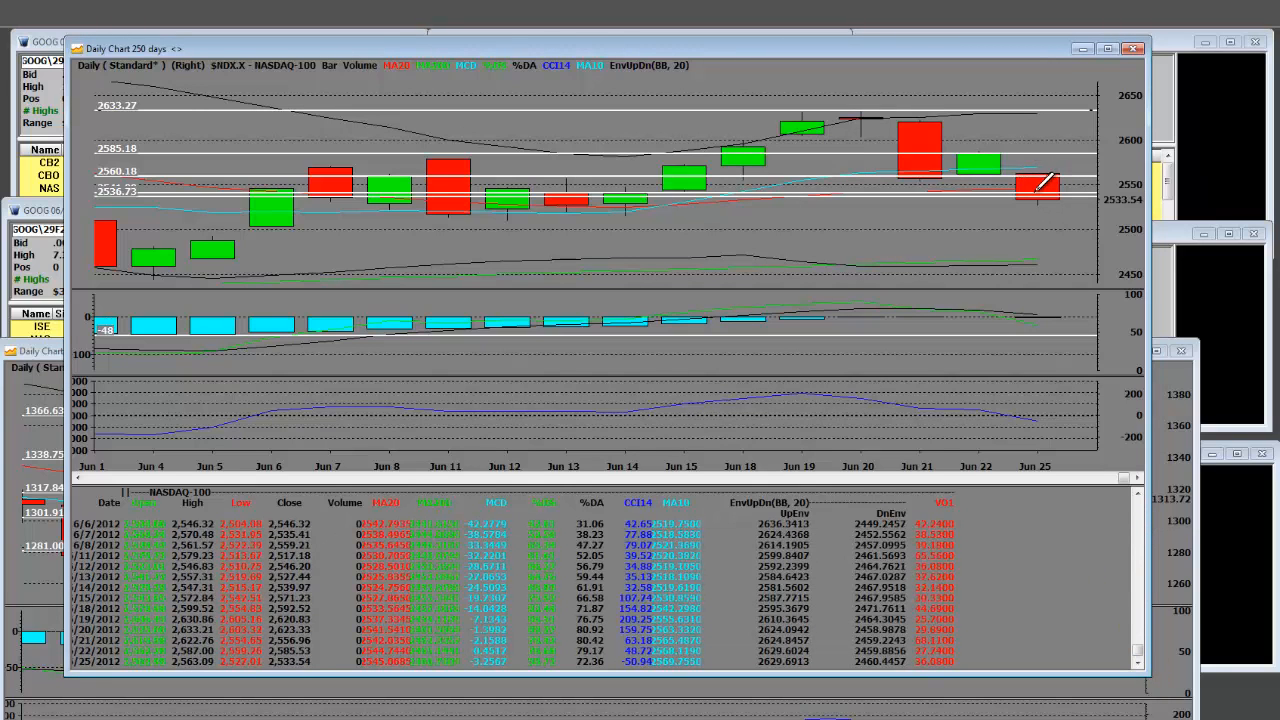
pyautogui.moveTo(280, 220)
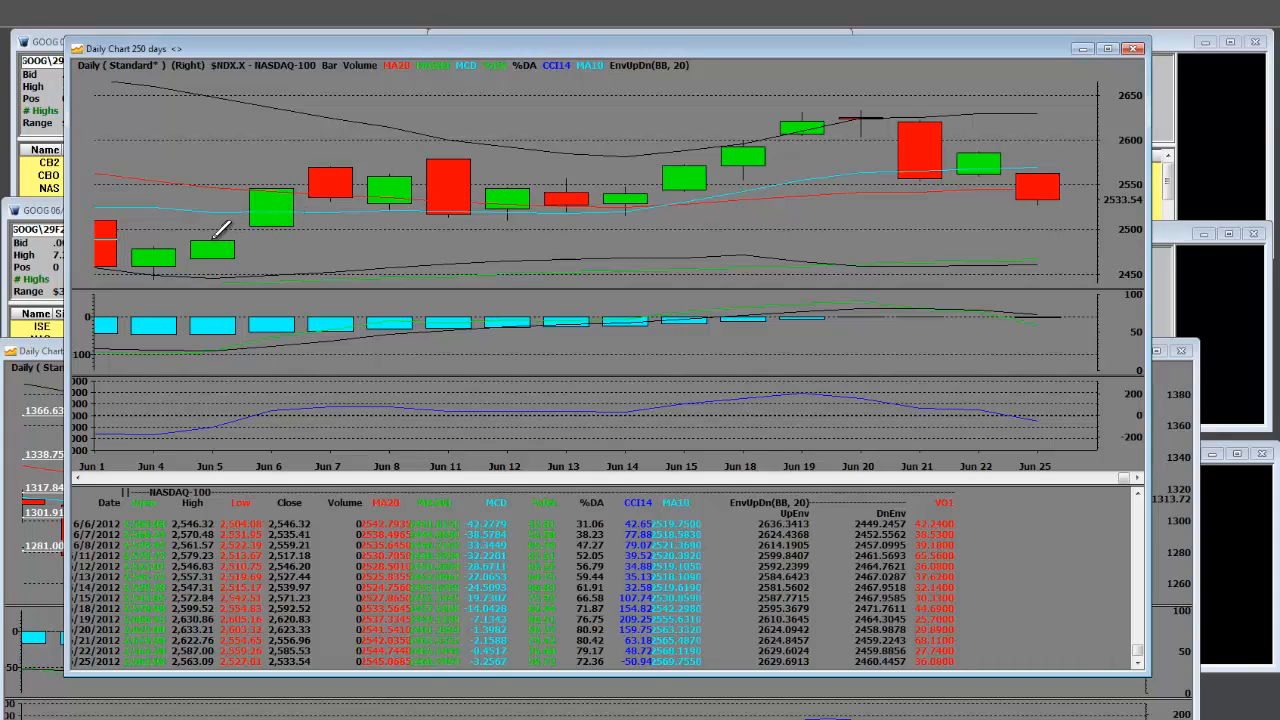
pyautogui.moveTo(950, 207)
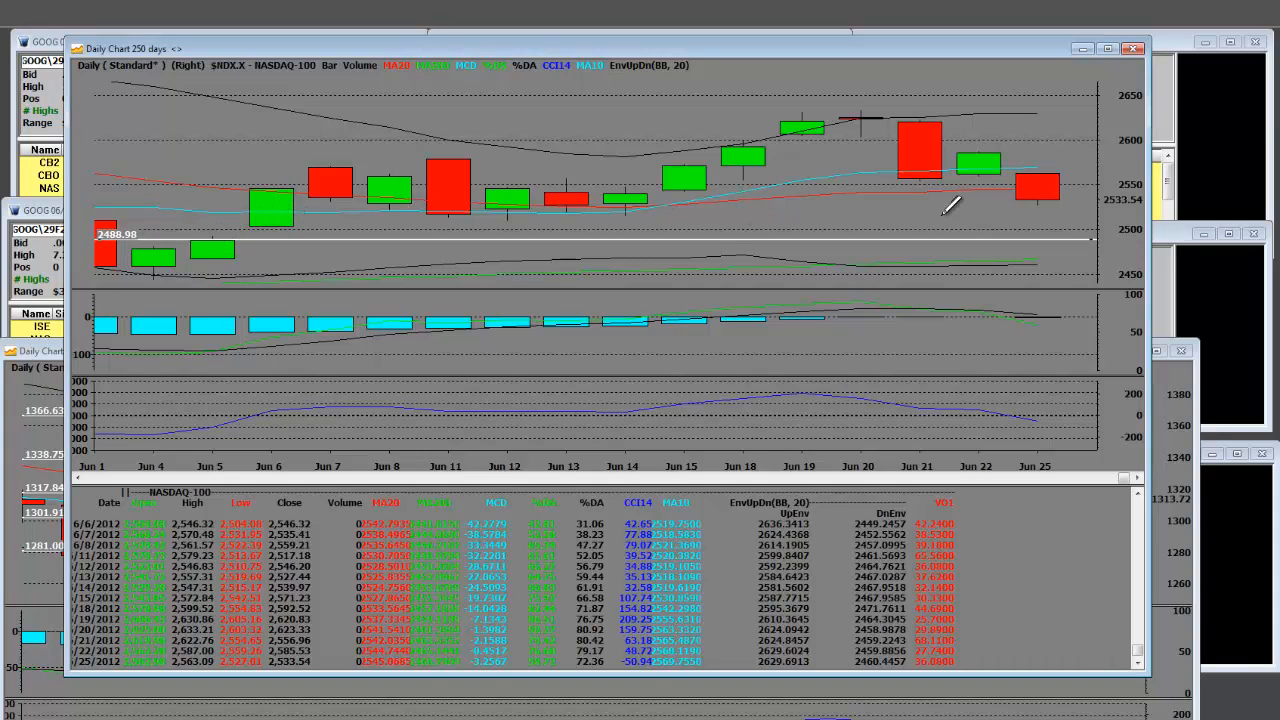
pyautogui.moveTo(1045, 255)
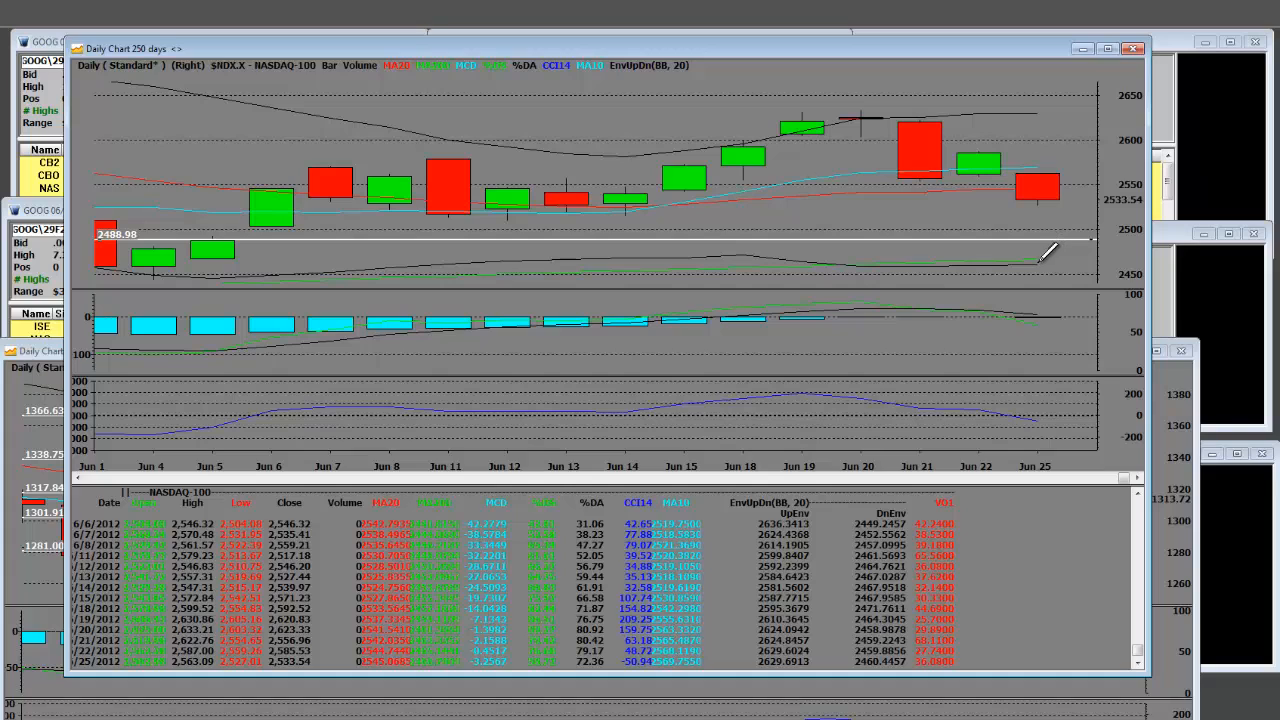
pyautogui.moveTo(560, 205)
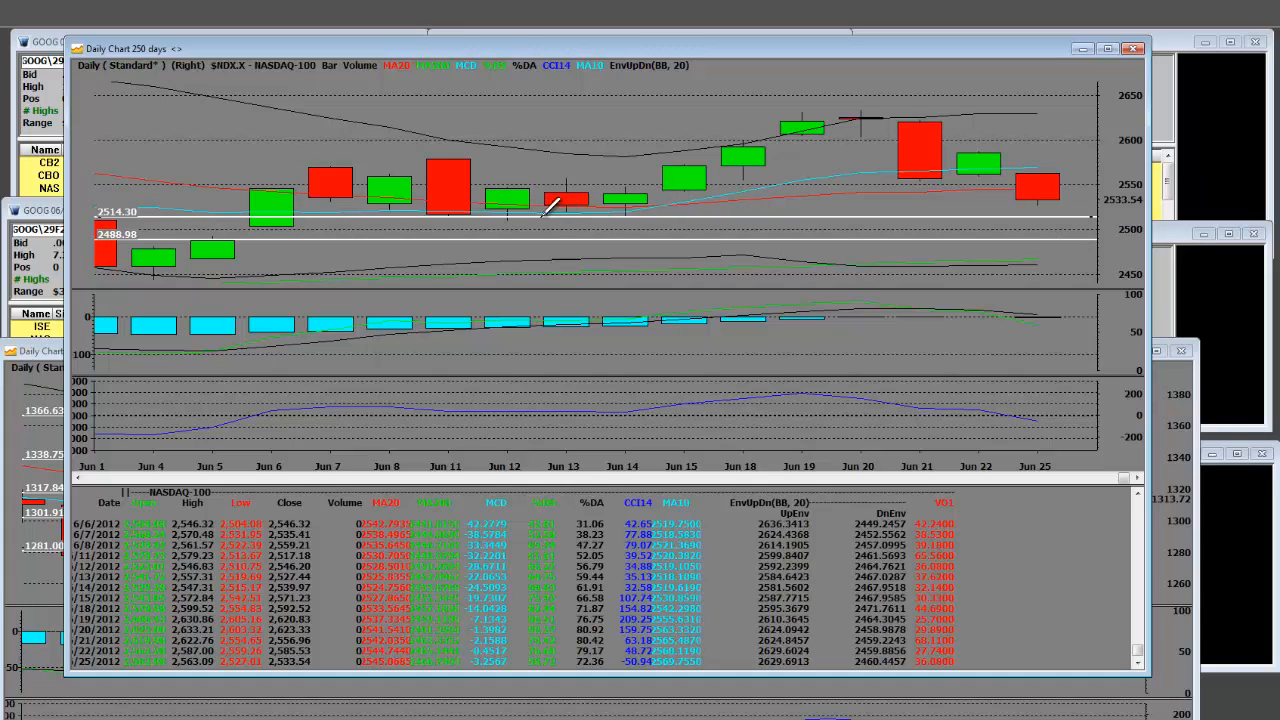
pyautogui.moveTo(1060, 195)
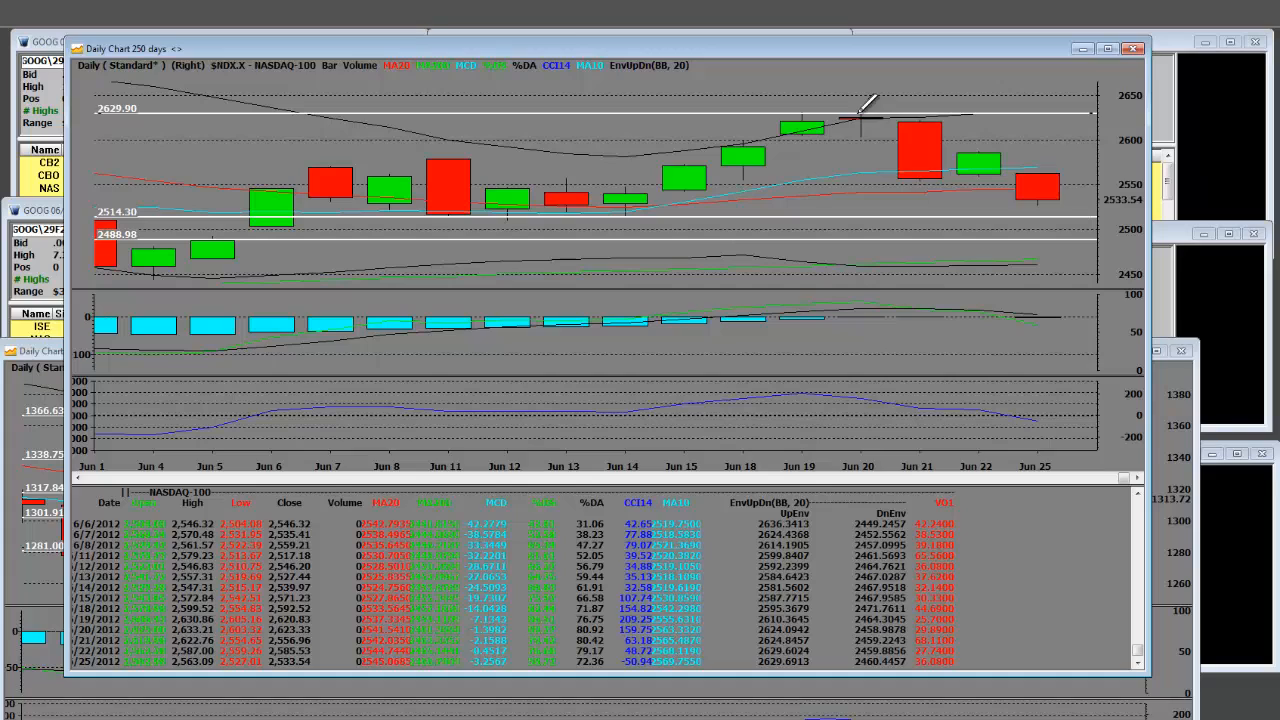
pyautogui.moveTo(888, 110)
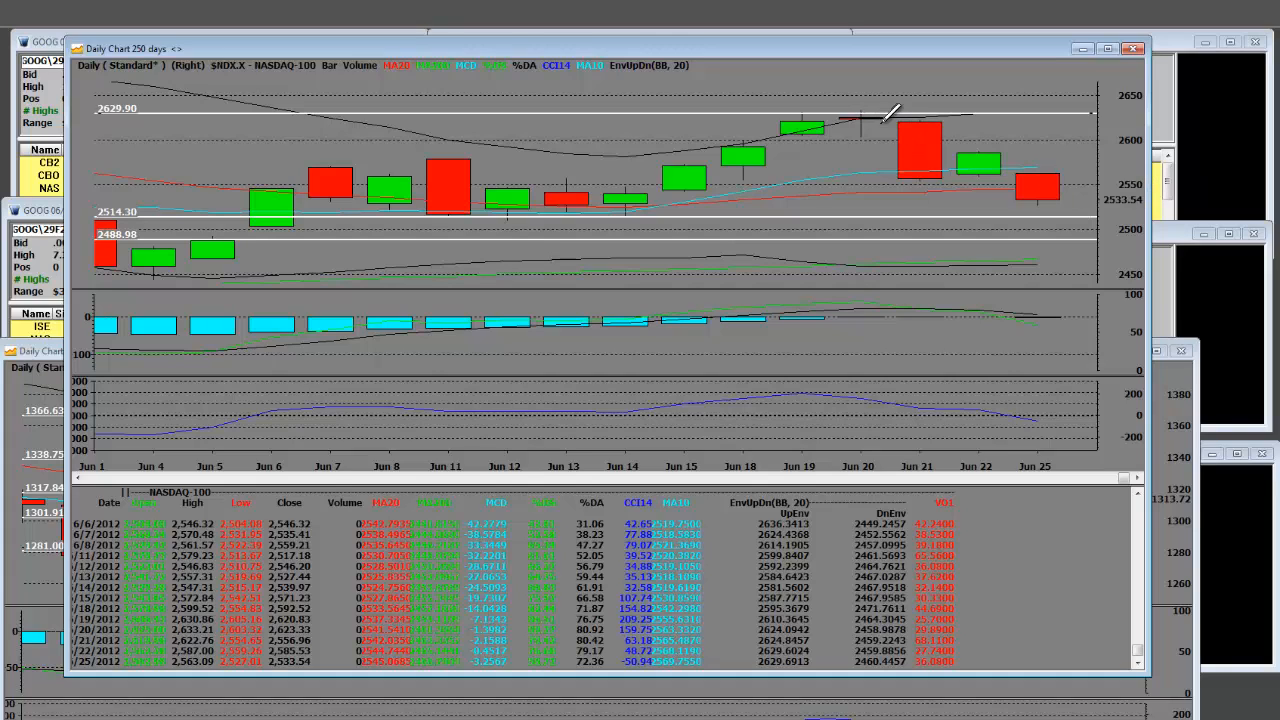
pyautogui.moveTo(935, 108)
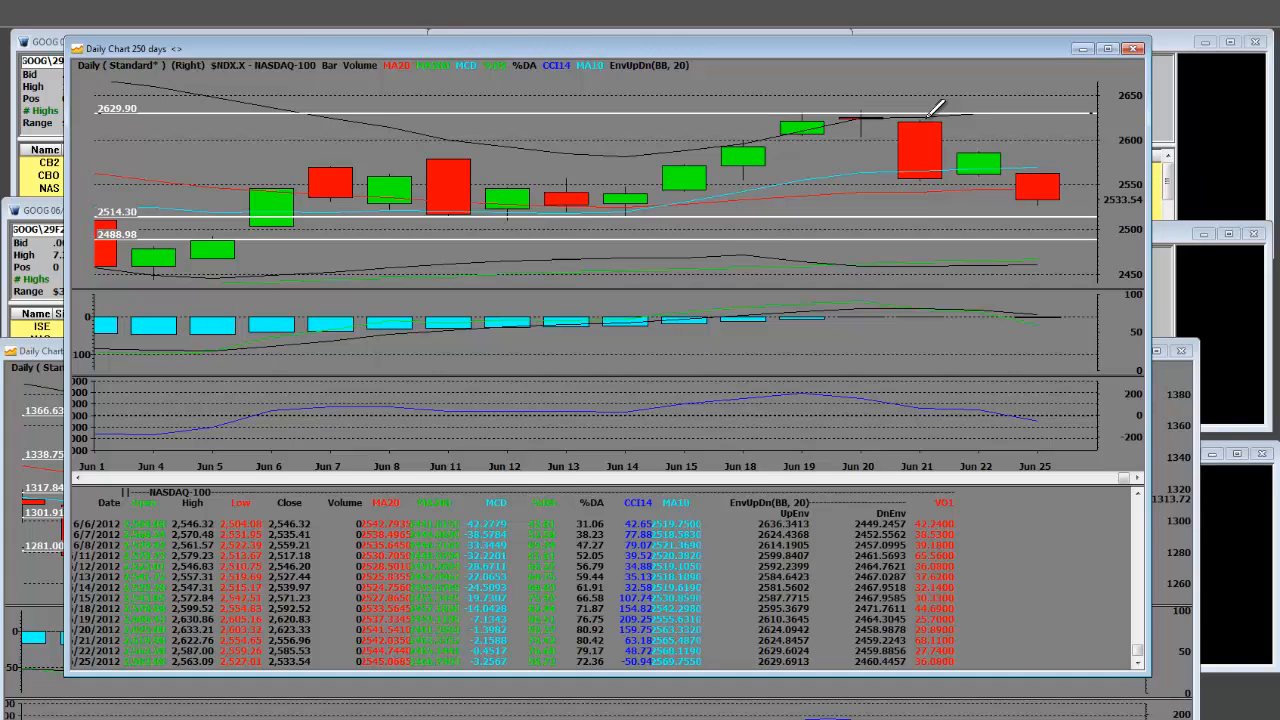
pyautogui.moveTo(700, 135)
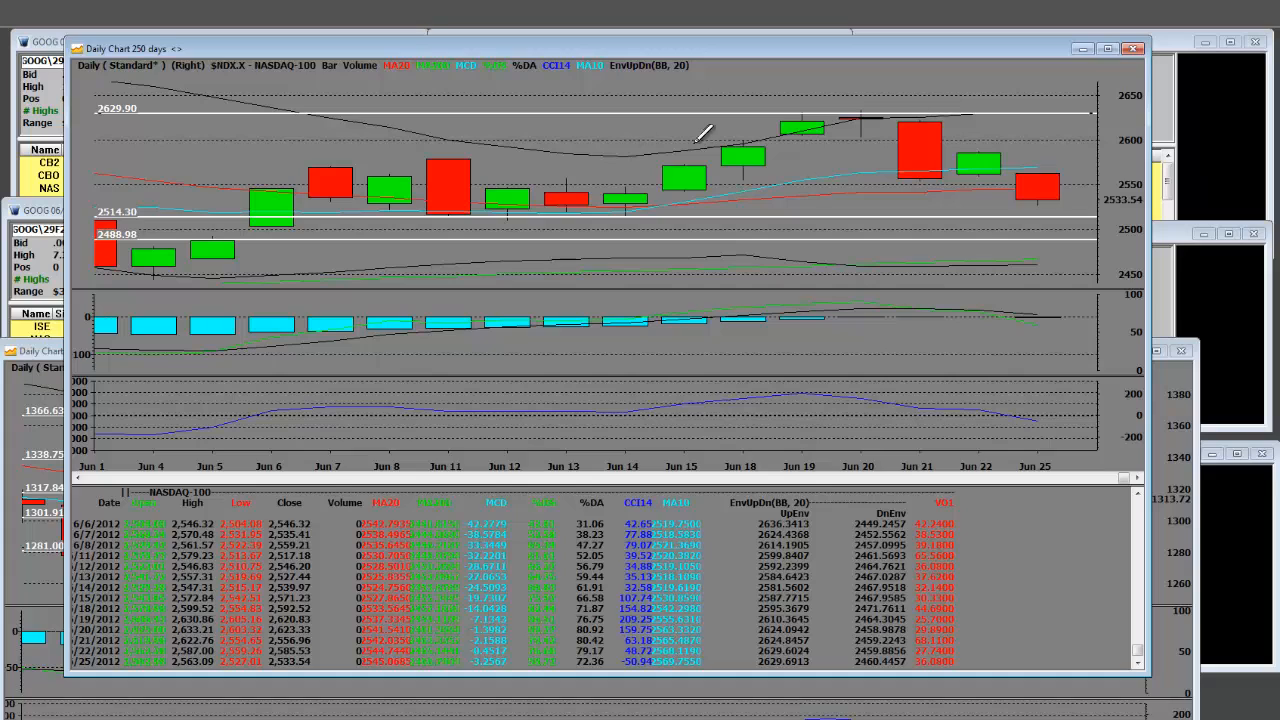
pyautogui.moveTo(620, 195)
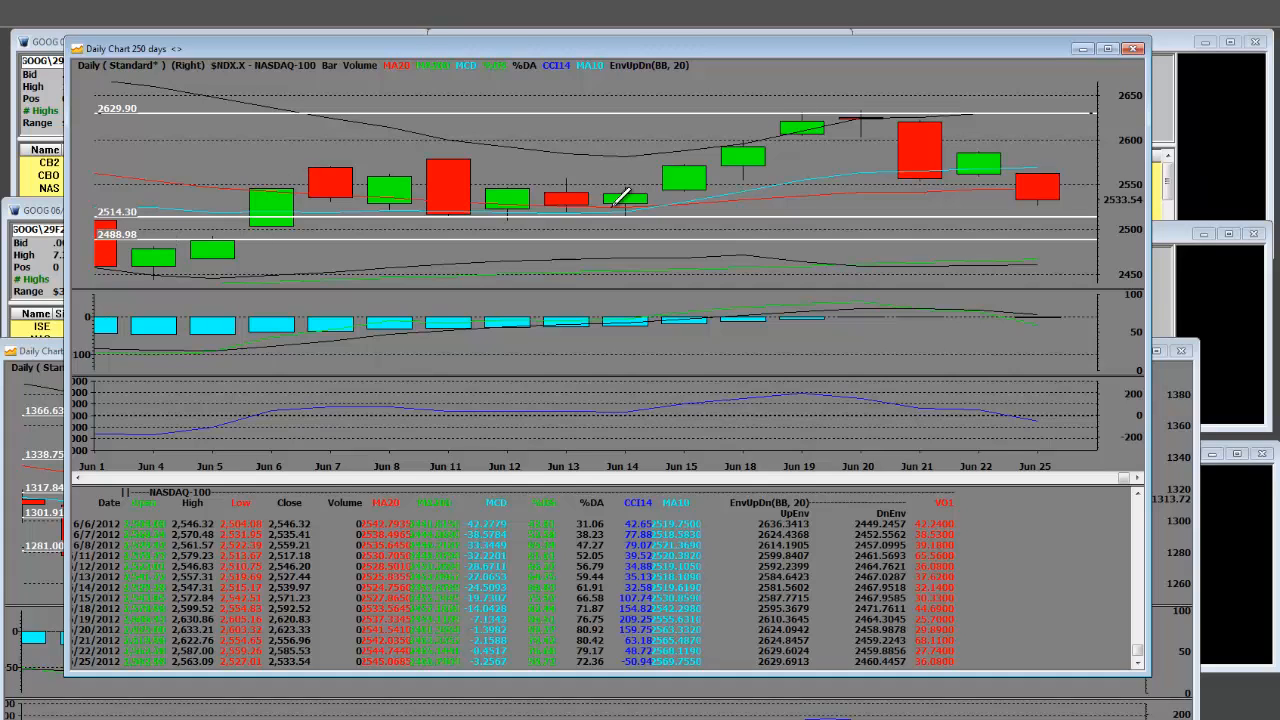
pyautogui.moveTo(820, 115)
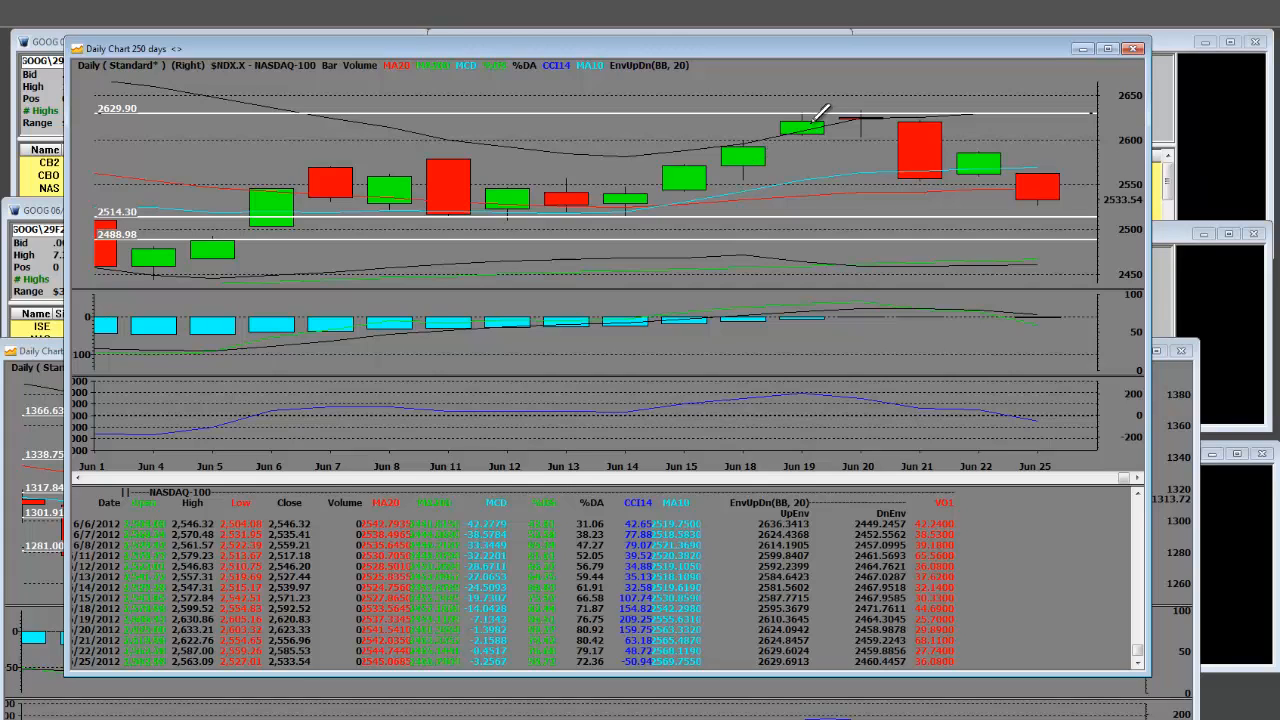
pyautogui.moveTo(648, 188)
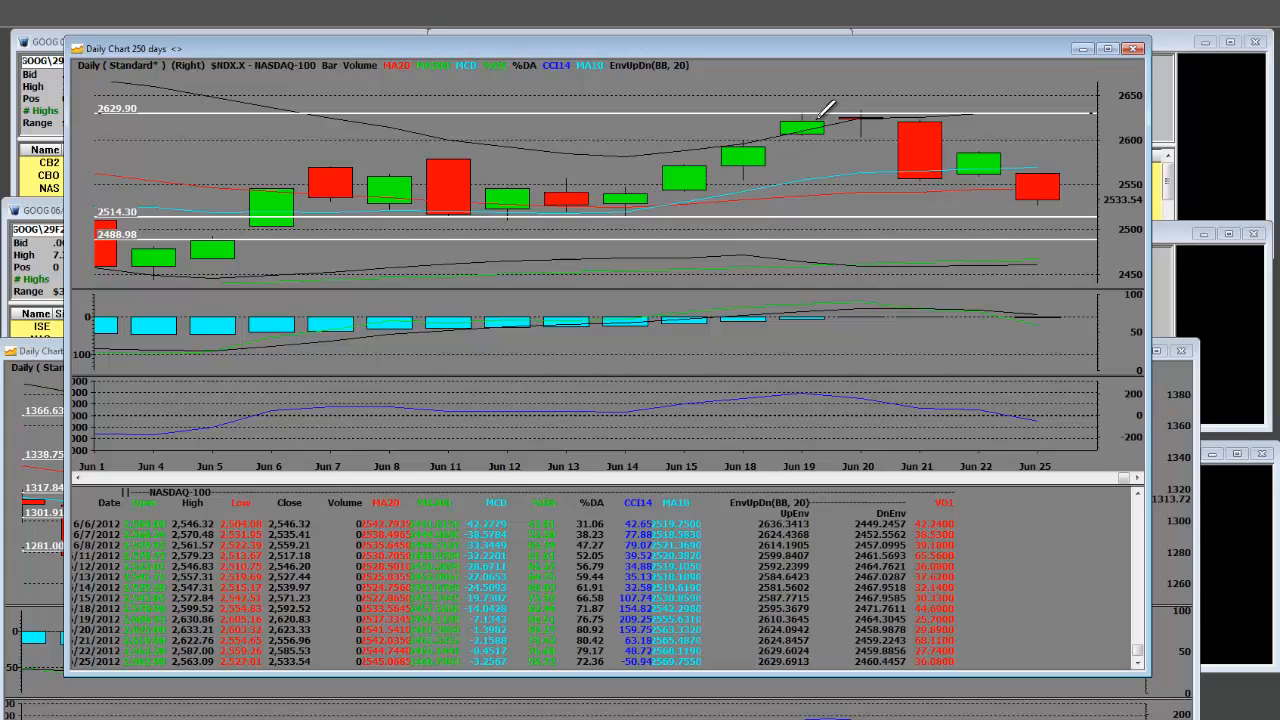
pyautogui.moveTo(810, 105)
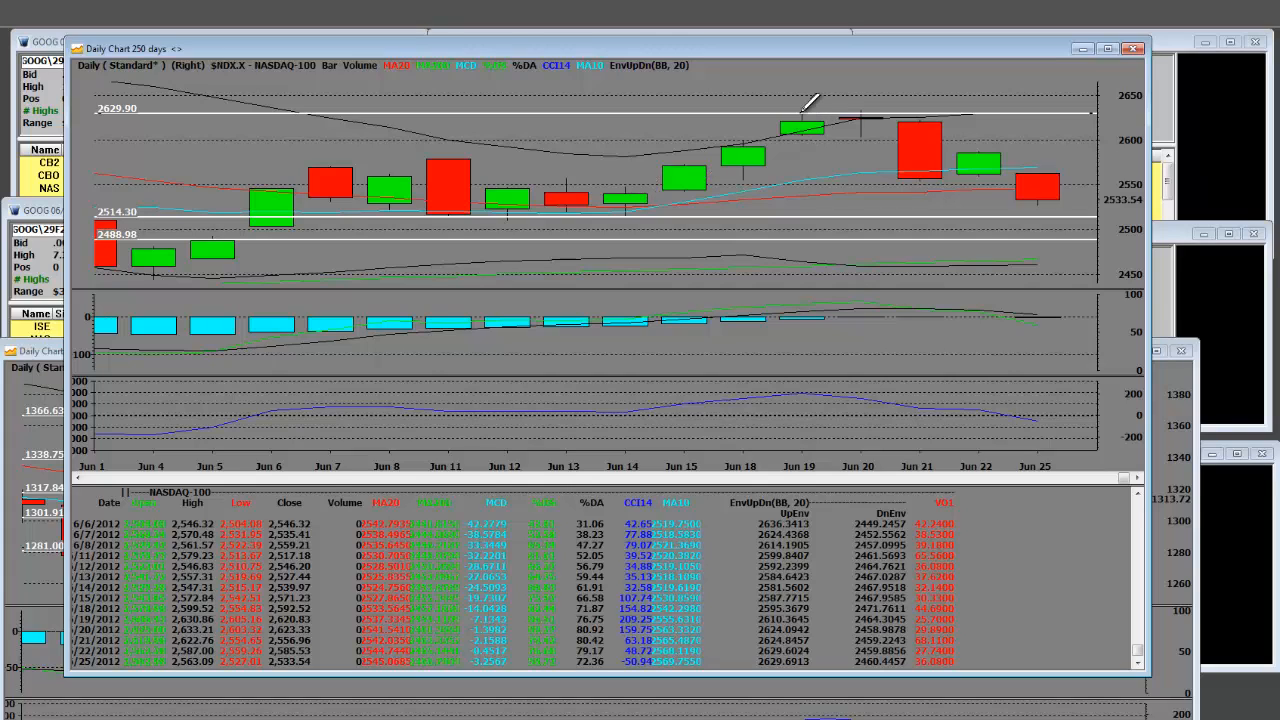
pyautogui.moveTo(925, 100)
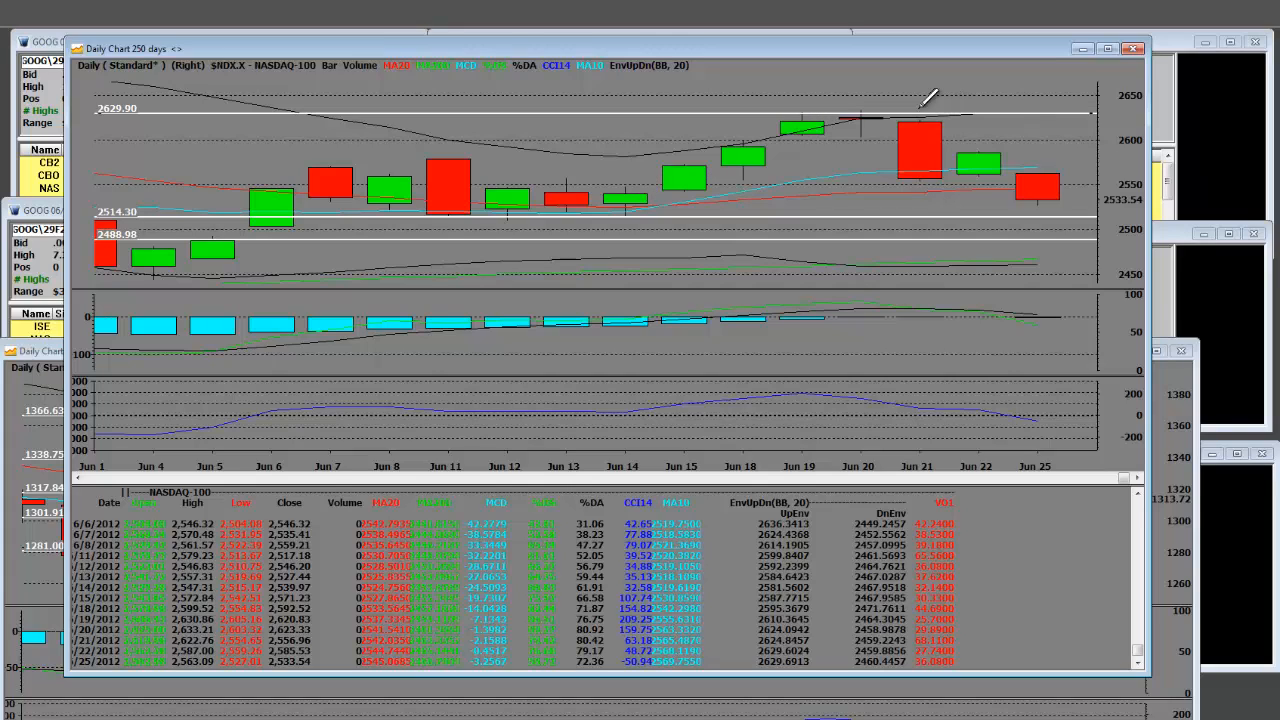
pyautogui.moveTo(920, 175)
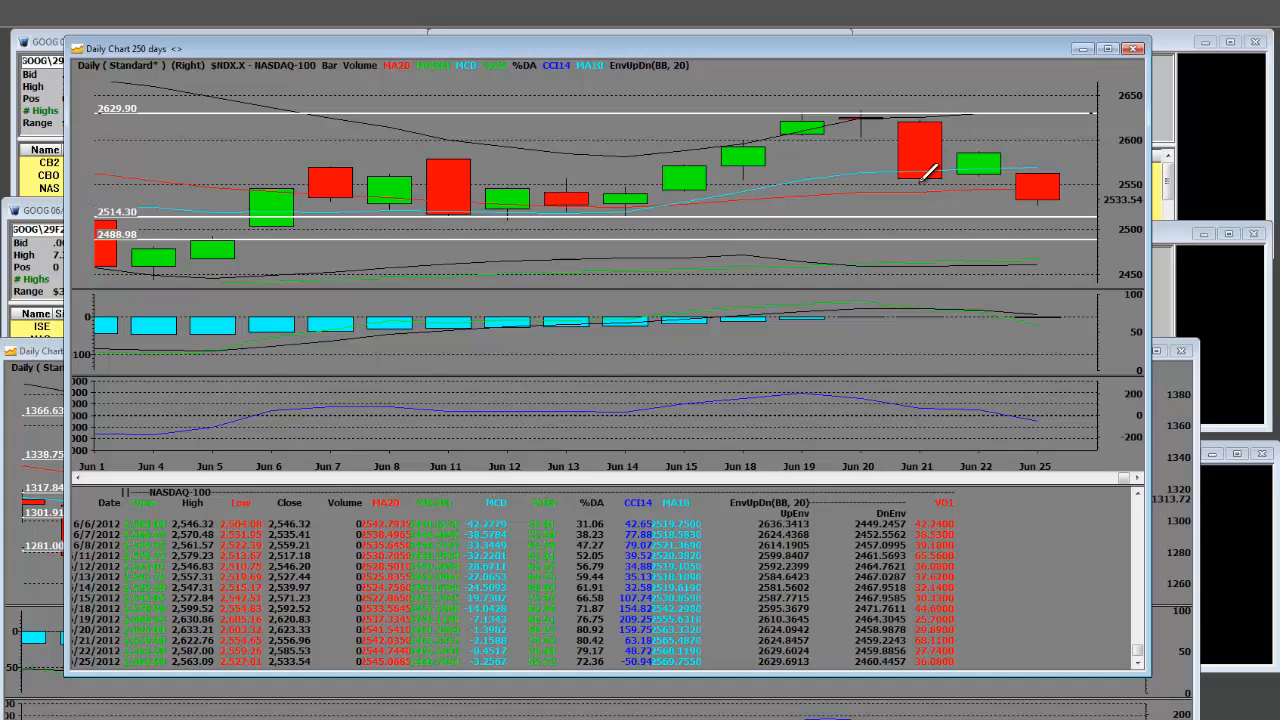
pyautogui.moveTo(1045, 190)
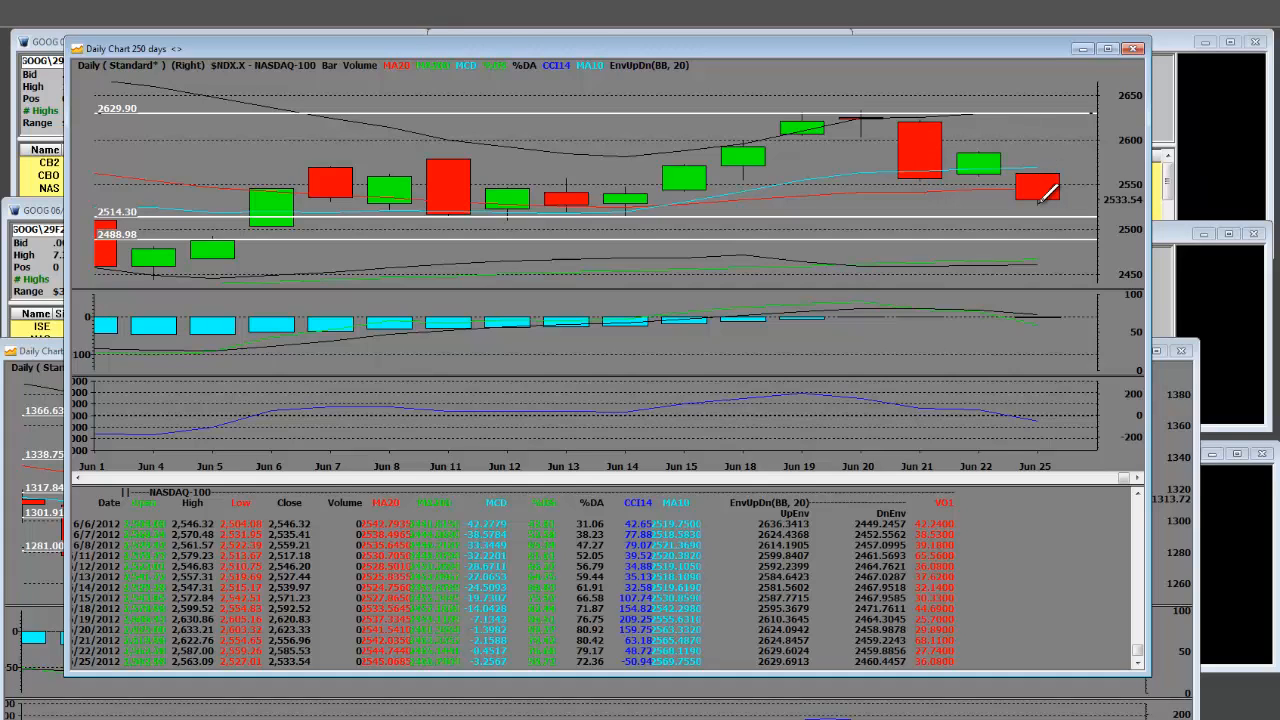
pyautogui.moveTo(180, 193)
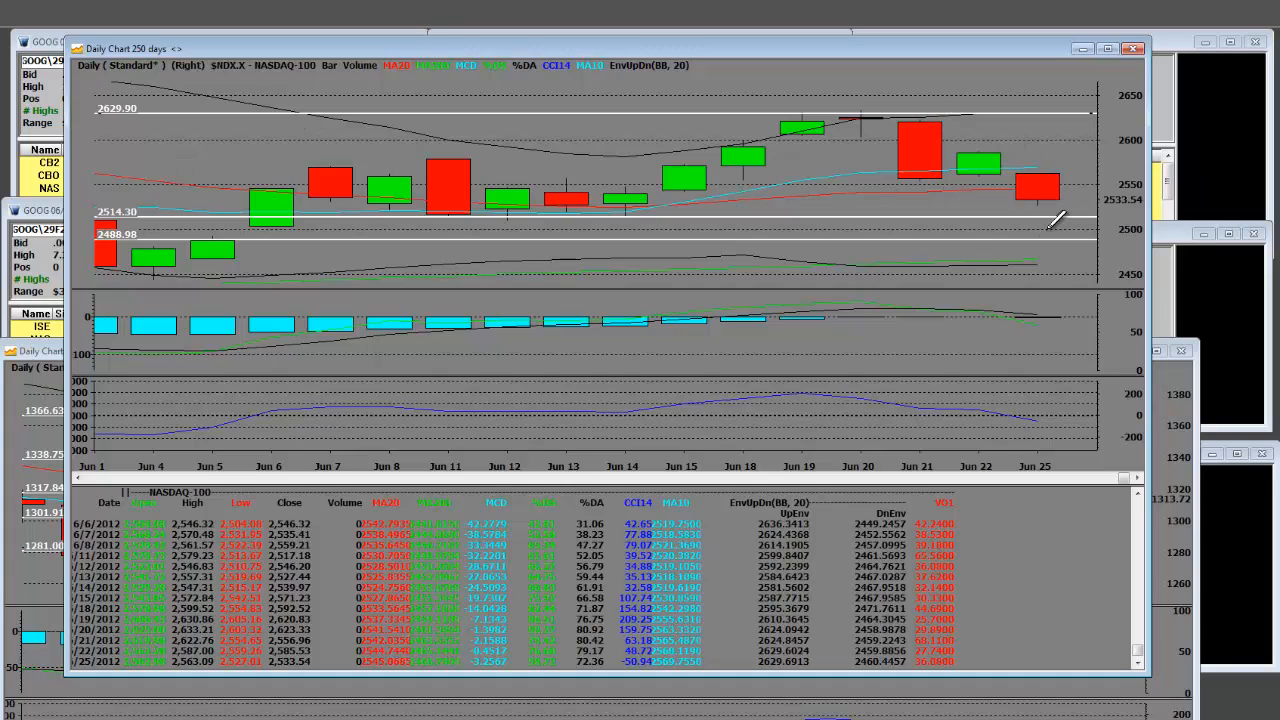
pyautogui.moveTo(630, 190)
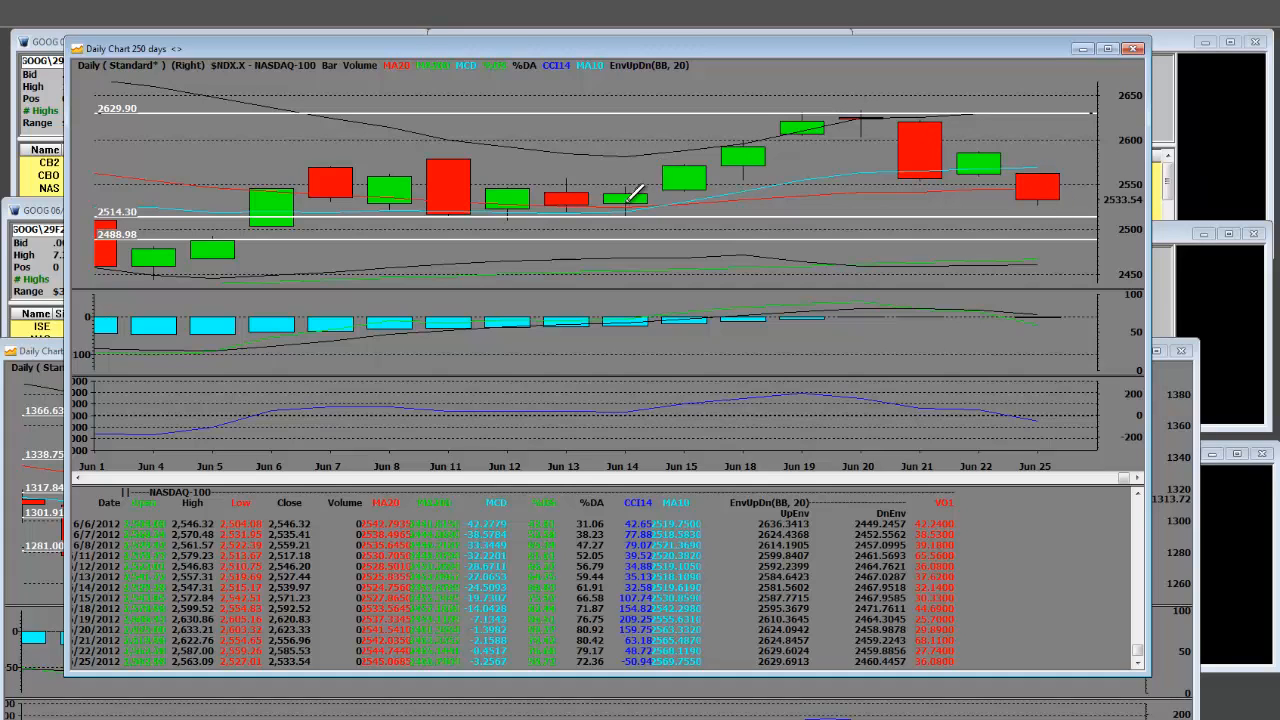
pyautogui.moveTo(870, 105)
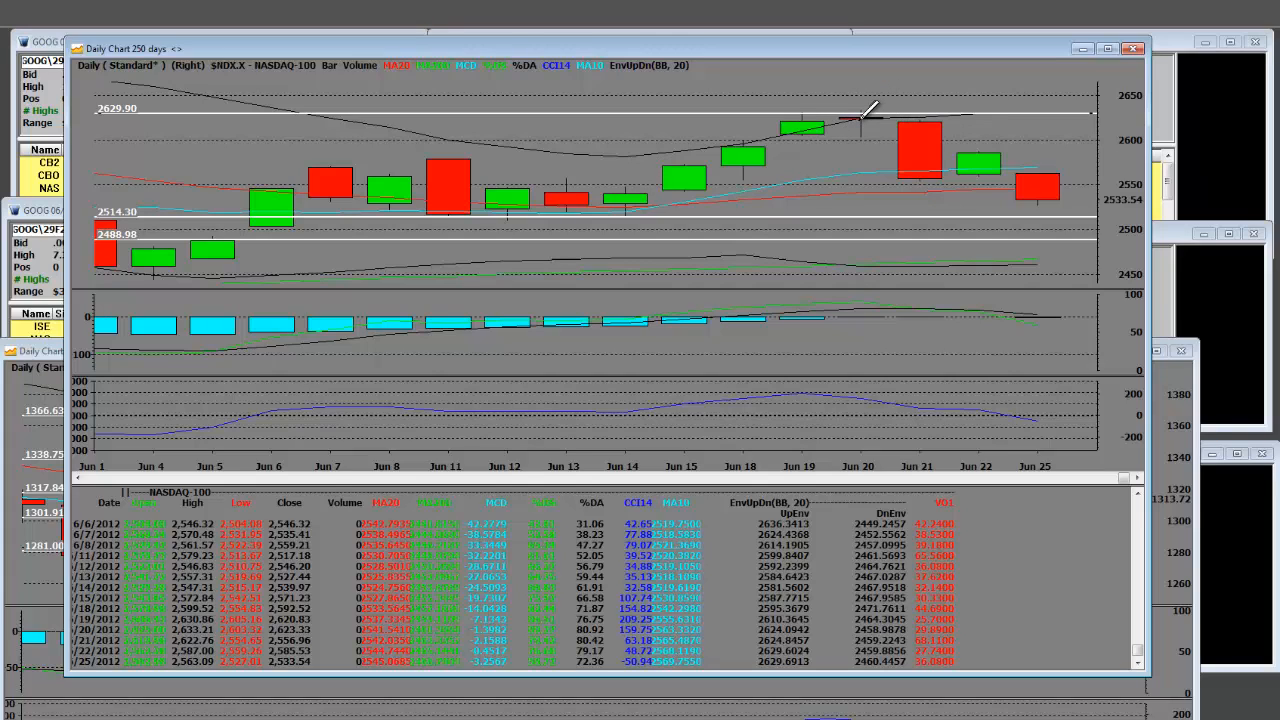
pyautogui.moveTo(1100, 205)
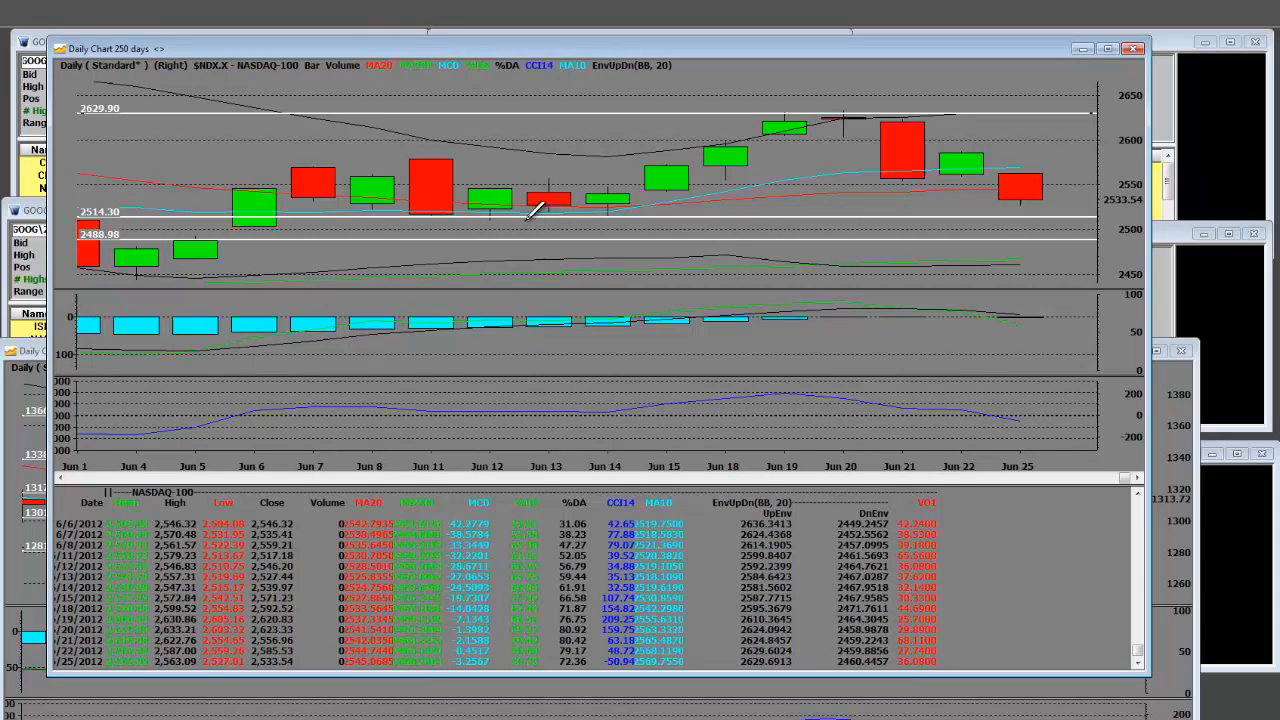
pyautogui.moveTo(1058, 207)
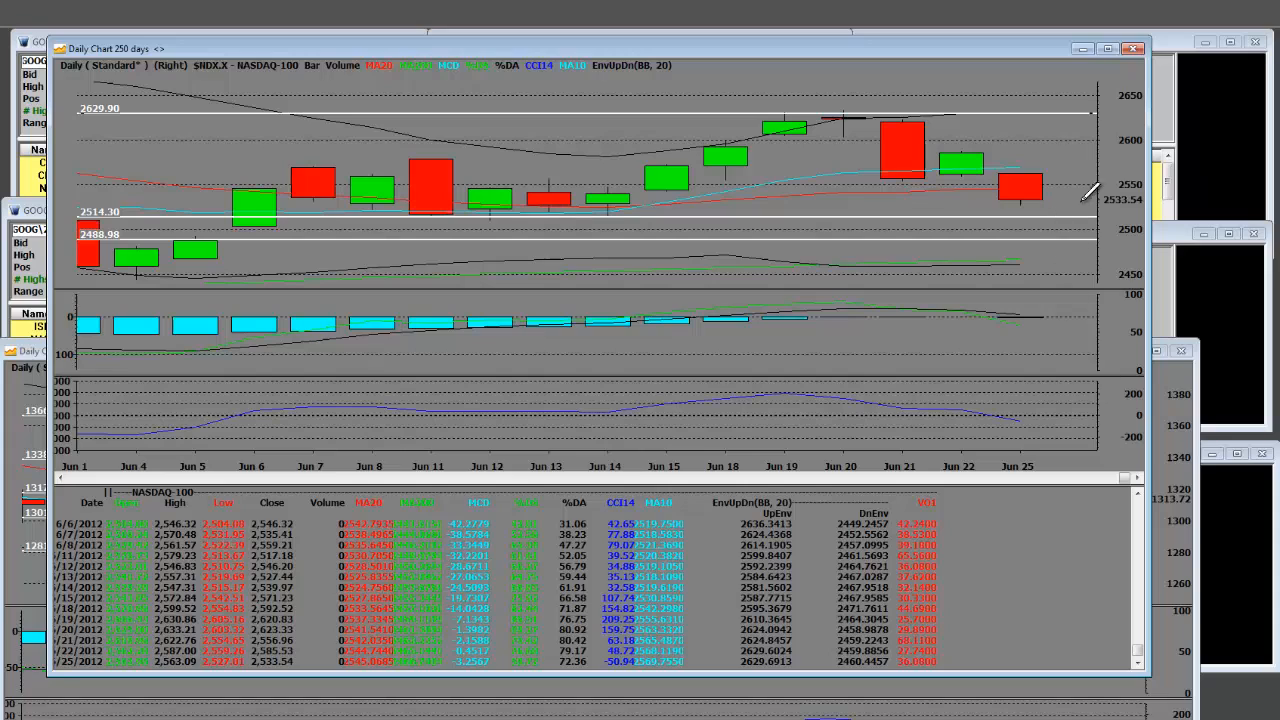
pyautogui.moveTo(1050, 170)
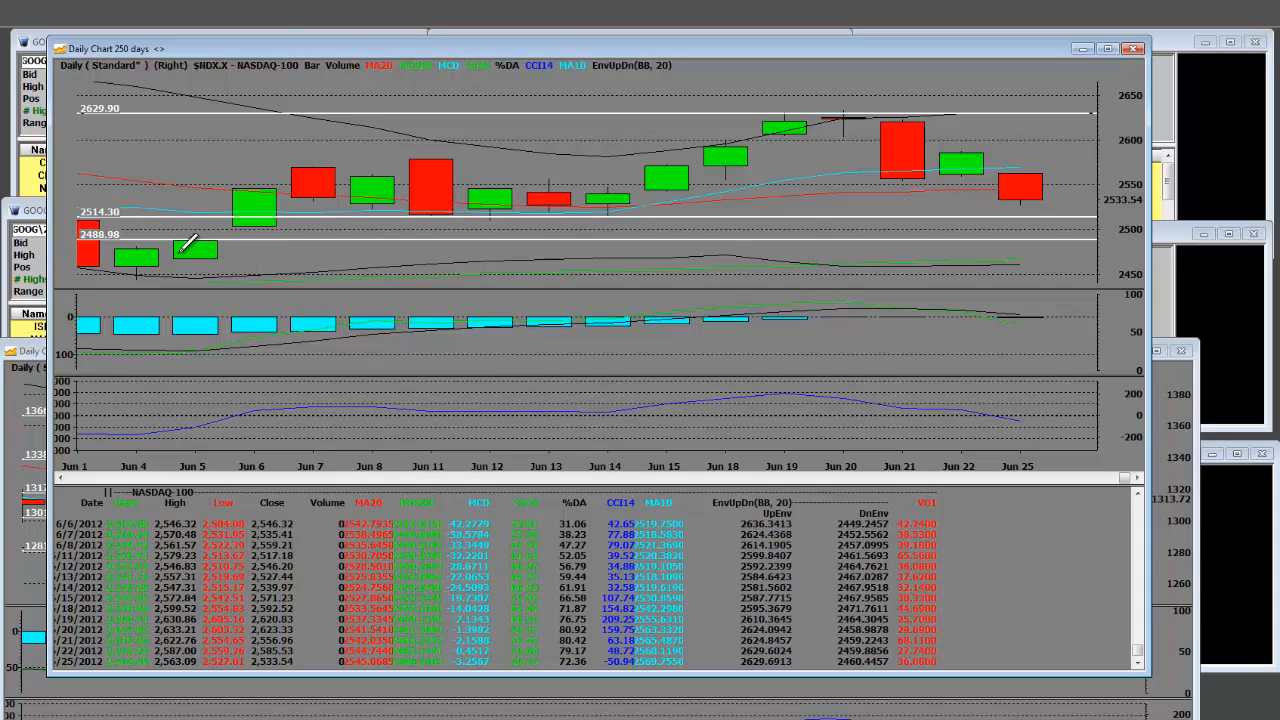
pyautogui.moveTo(875, 95)
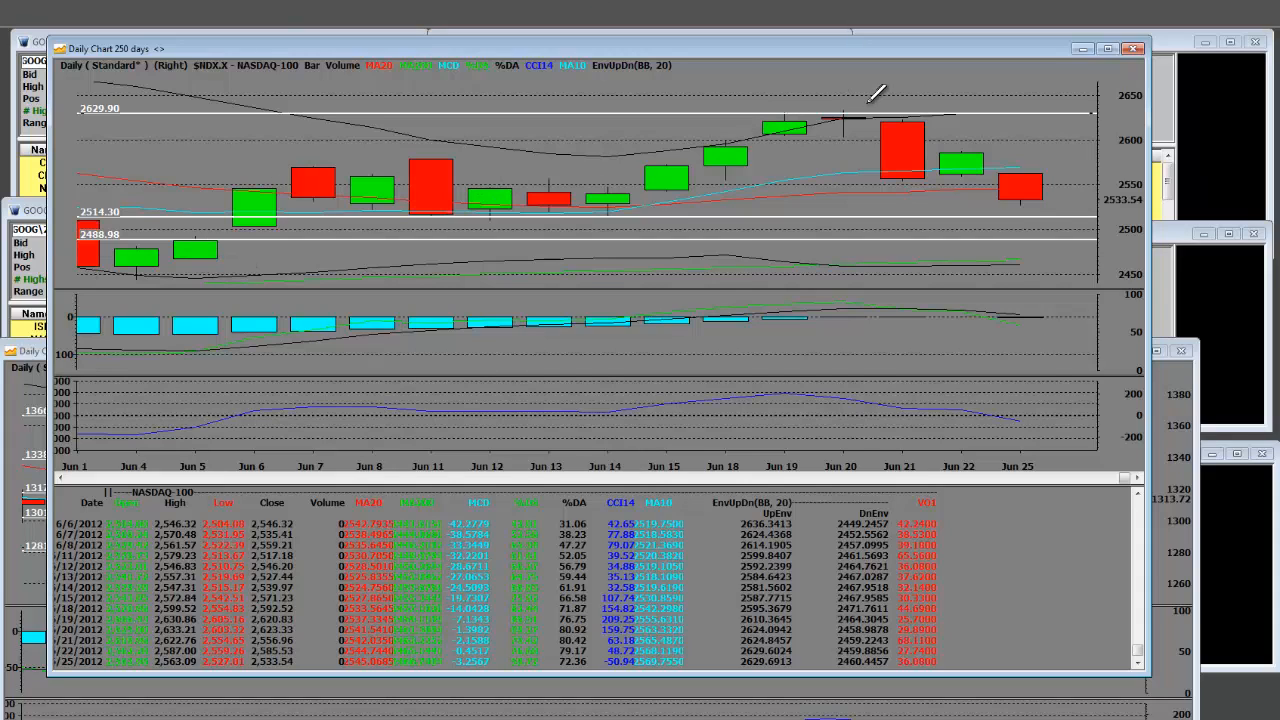
pyautogui.moveTo(848, 105)
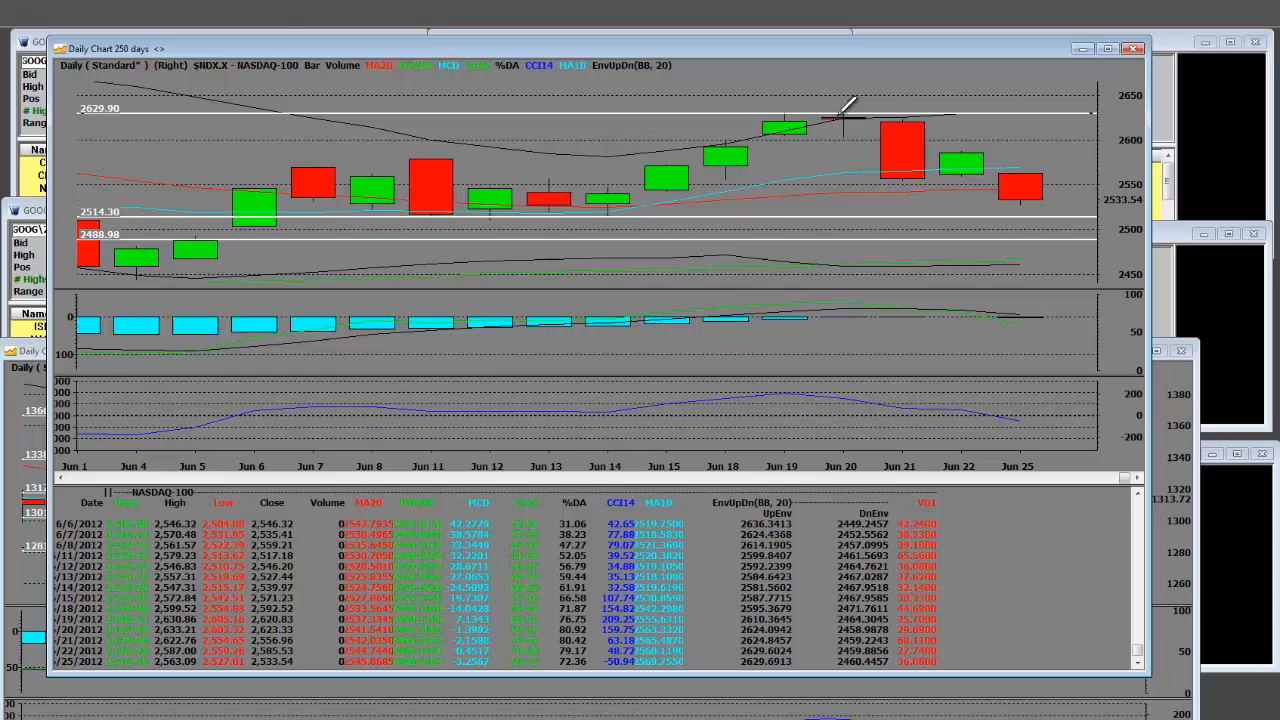
pyautogui.moveTo(845, 215)
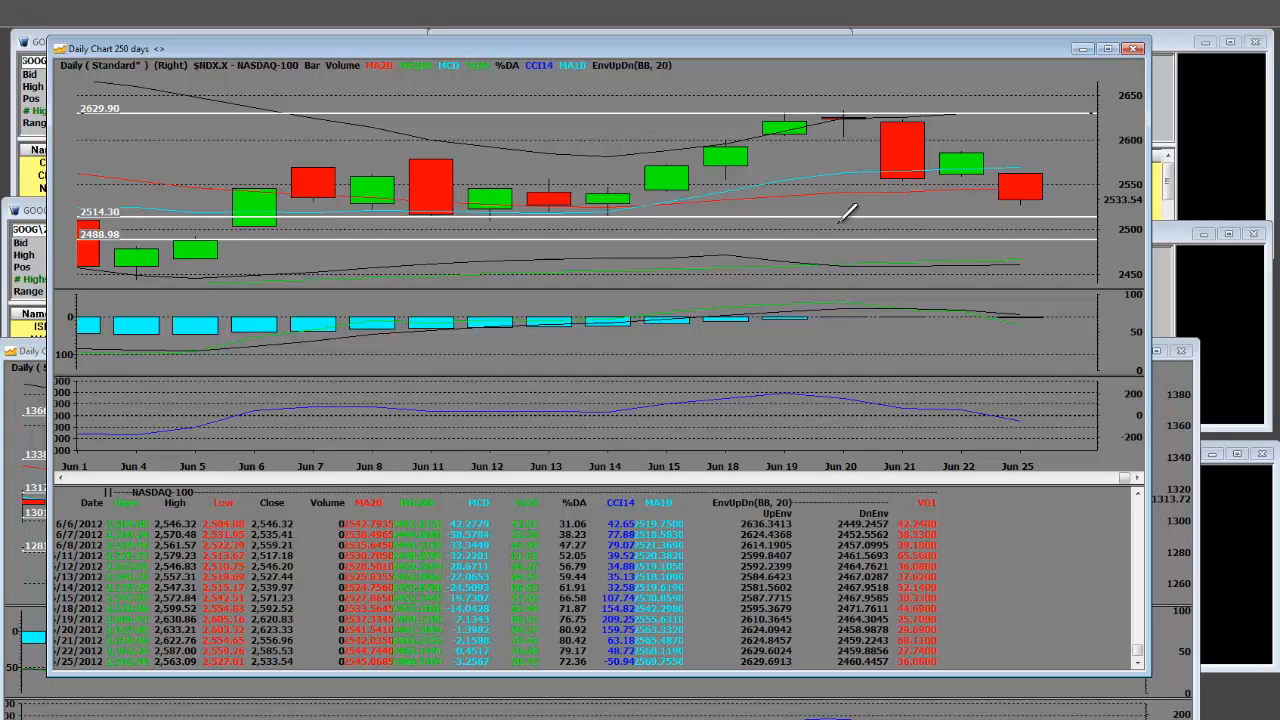
pyautogui.moveTo(975, 220)
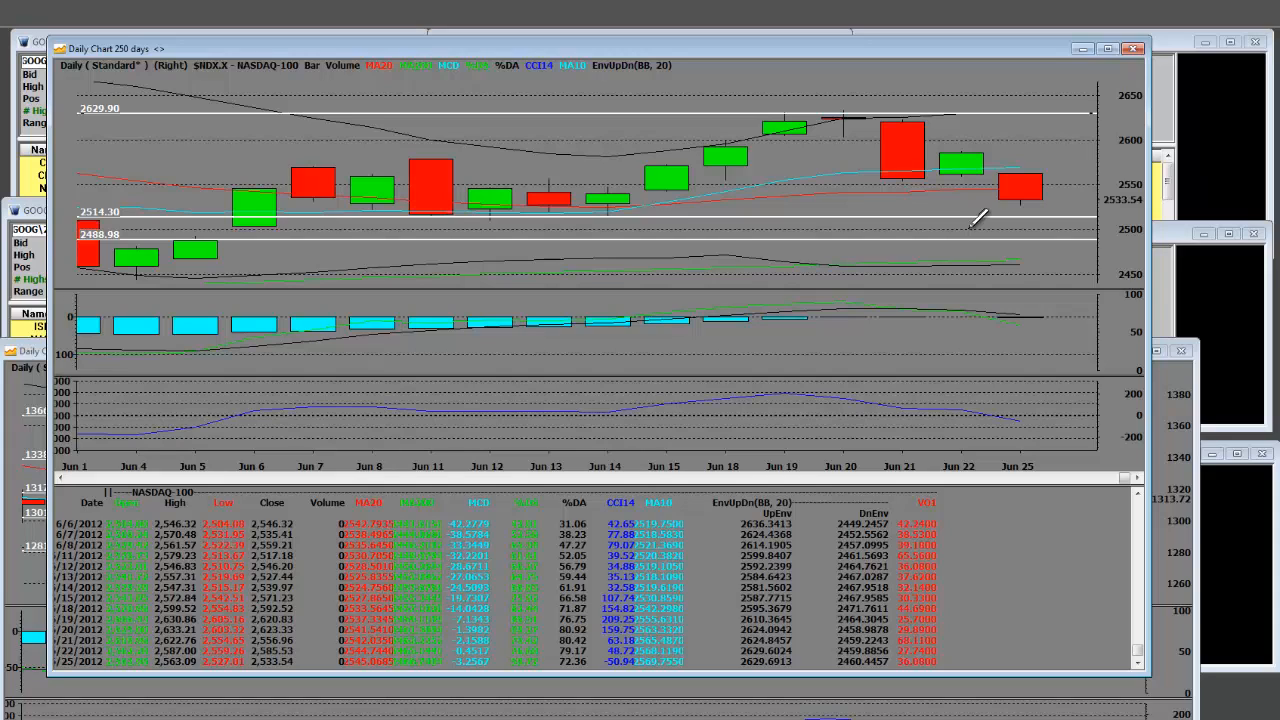
pyautogui.moveTo(965, 152)
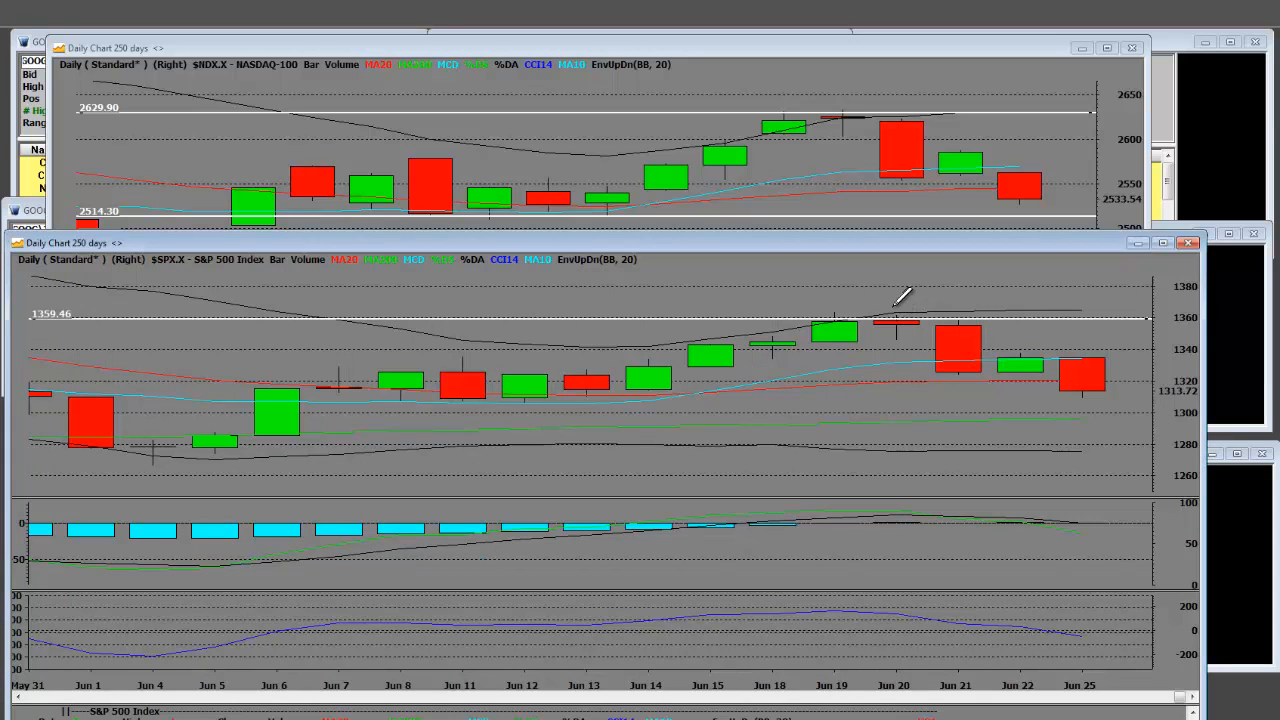
pyautogui.moveTo(960, 365)
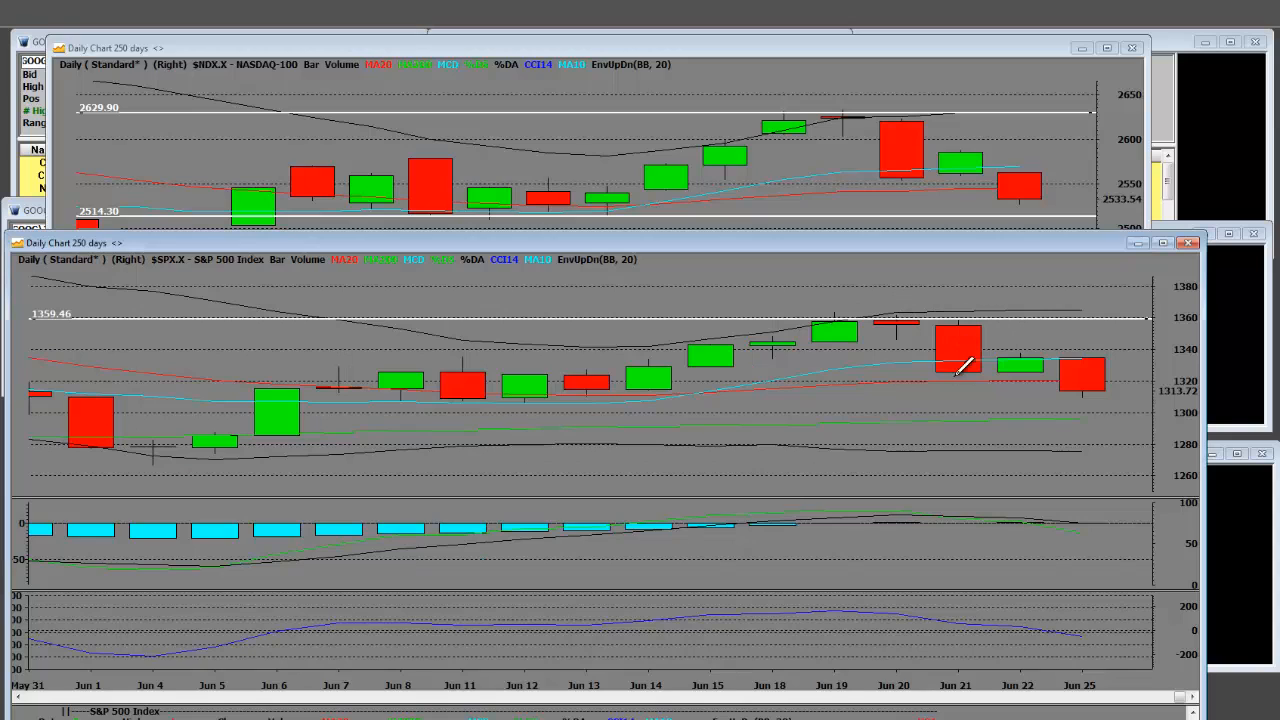
pyautogui.moveTo(960, 345)
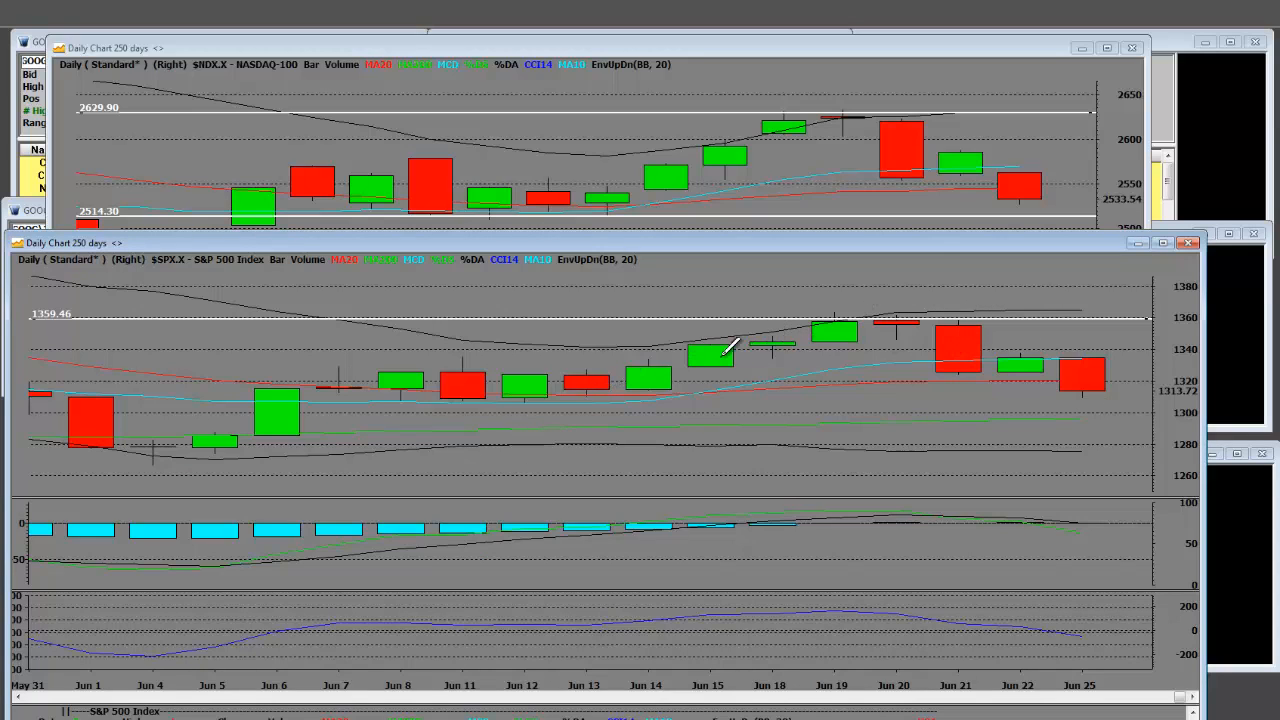
pyautogui.moveTo(1100, 380)
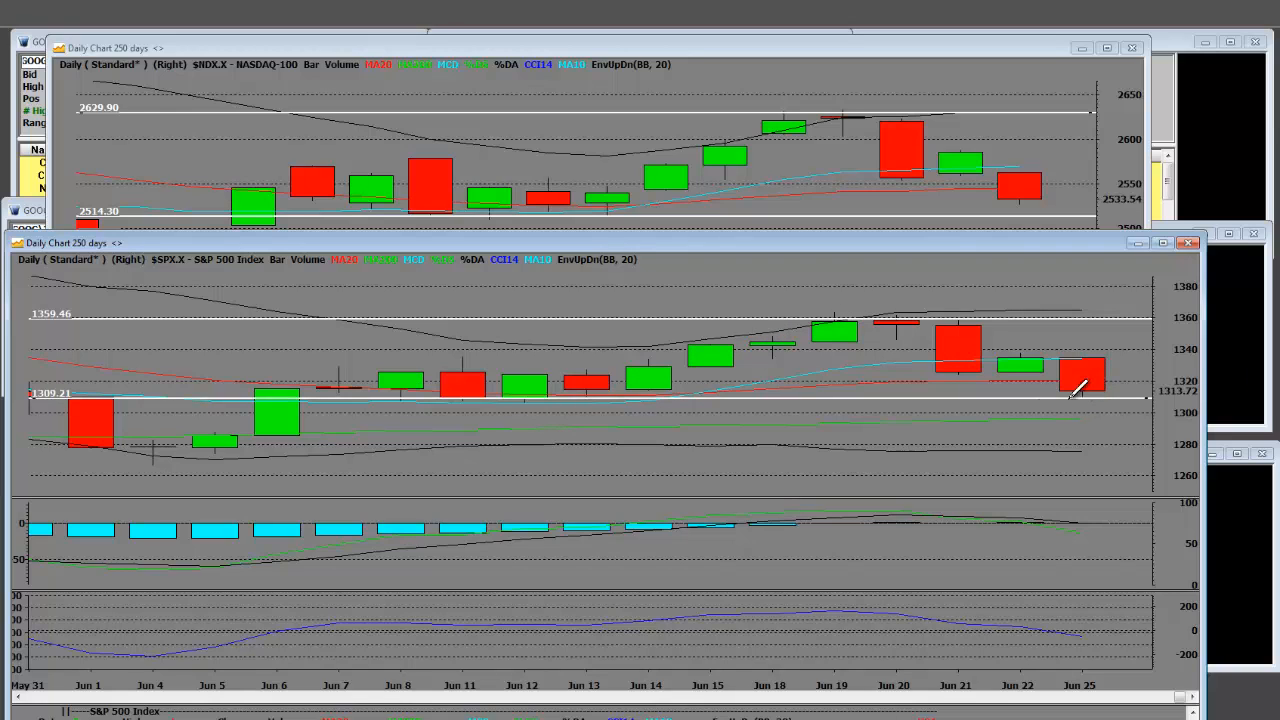
pyautogui.moveTo(1000, 253)
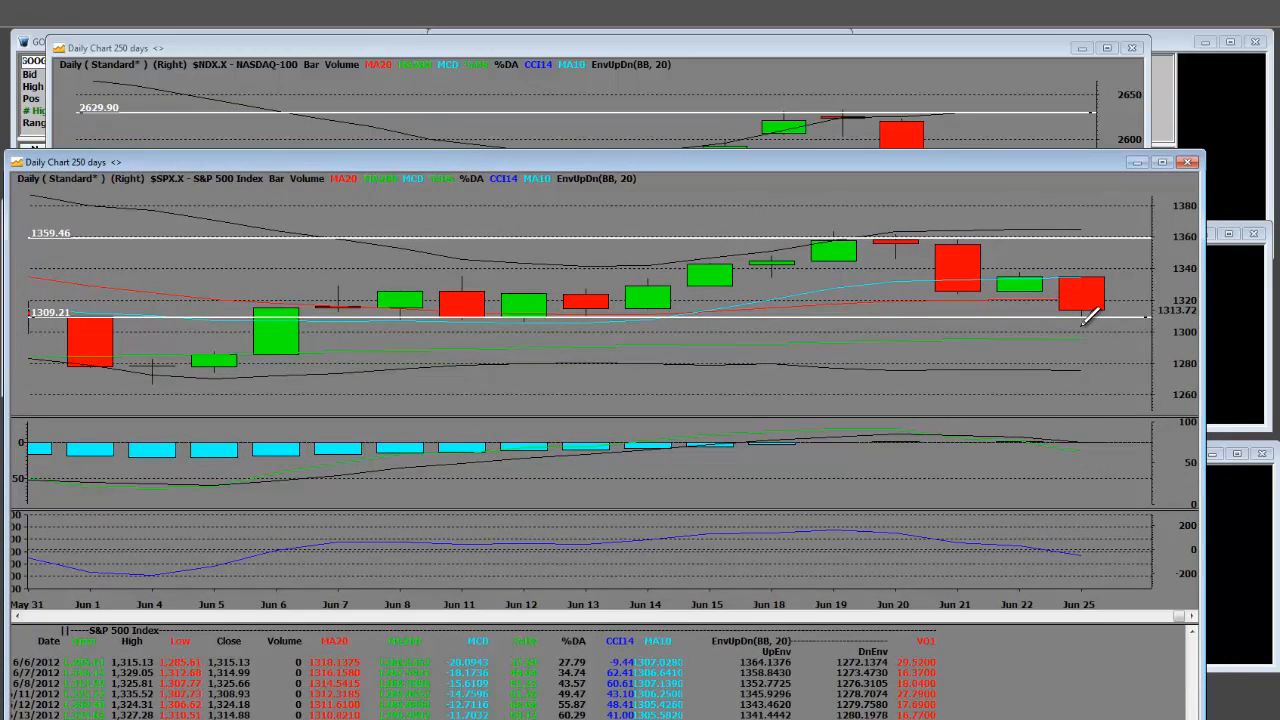
pyautogui.moveTo(1045, 175)
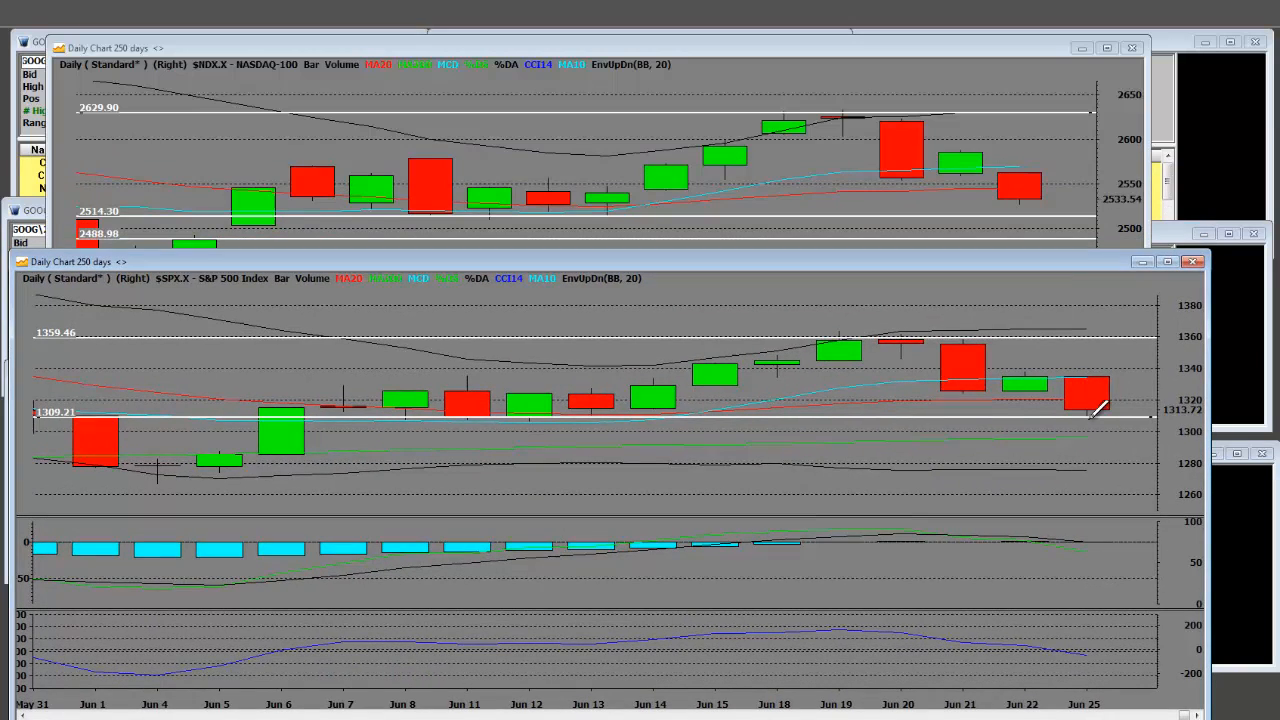
pyautogui.moveTo(1090, 525)
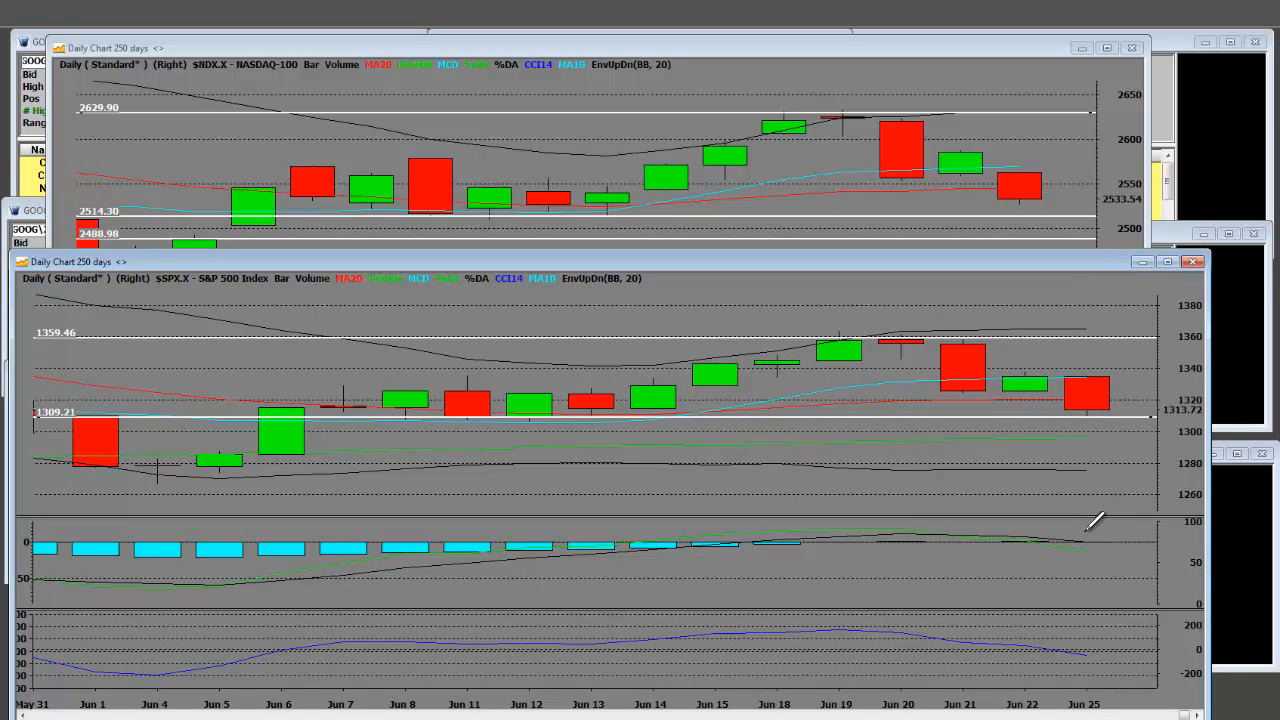